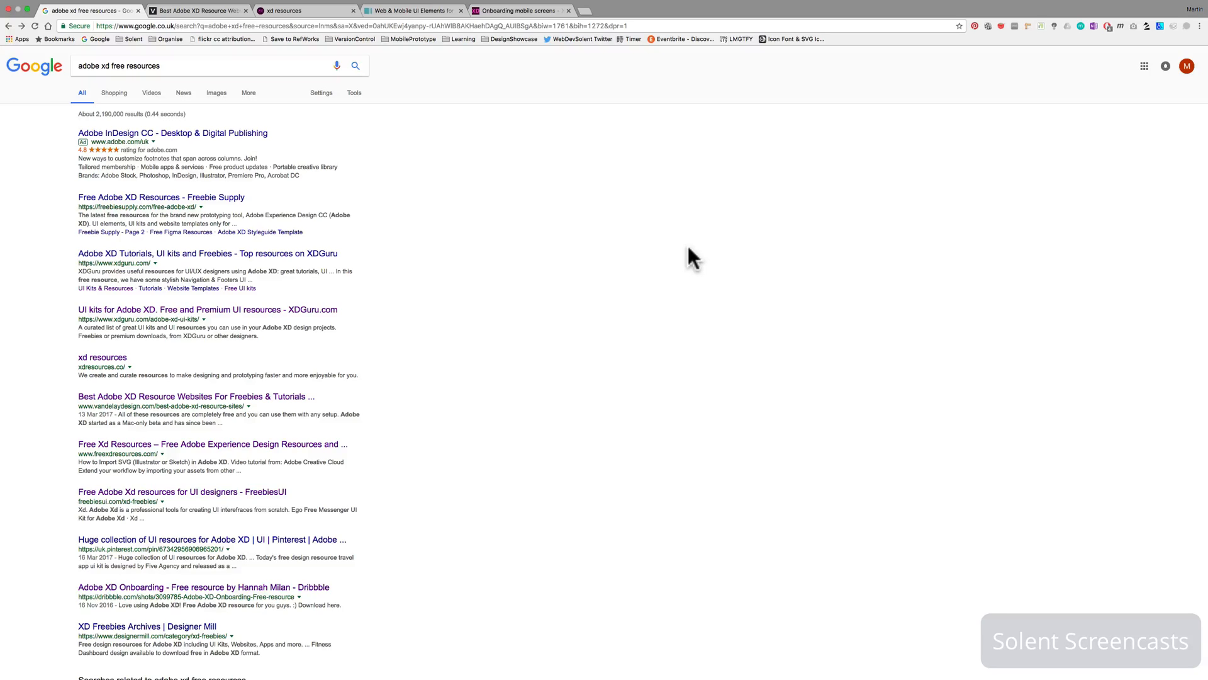
pyautogui.moveTo(240, 190)
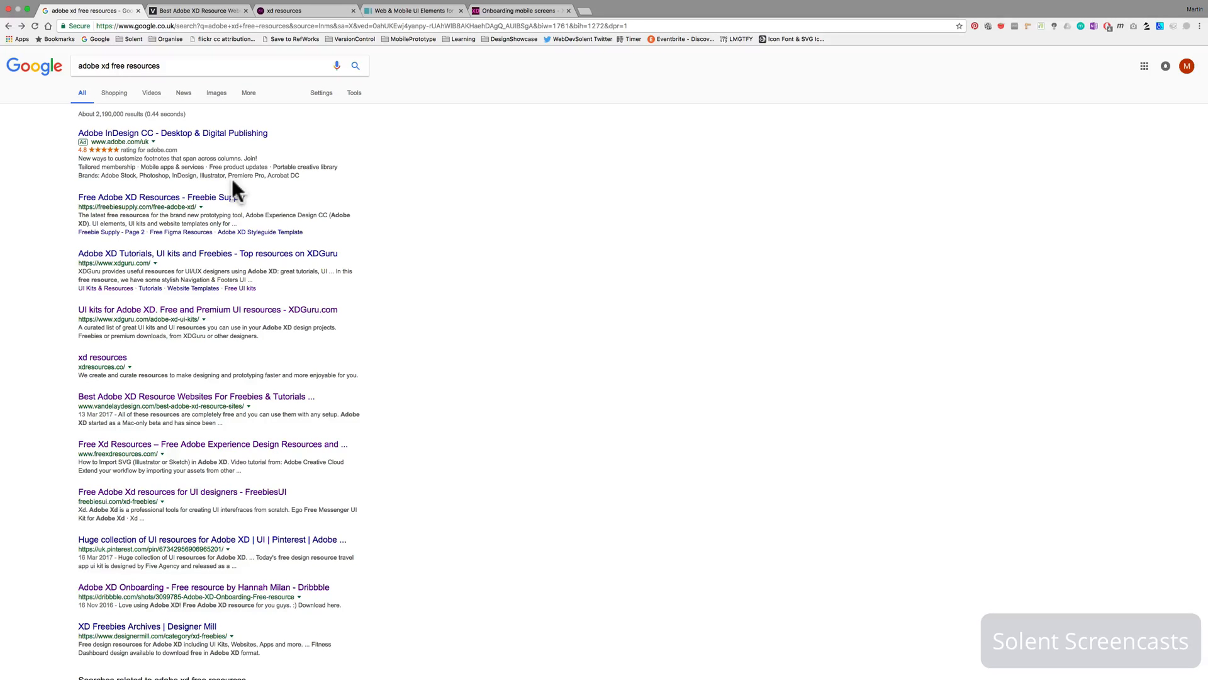
# - Bring up Vandelay Design's Best Adobe XD Resource Websites article and read its first freebie entries
pyautogui.click(196, 10)
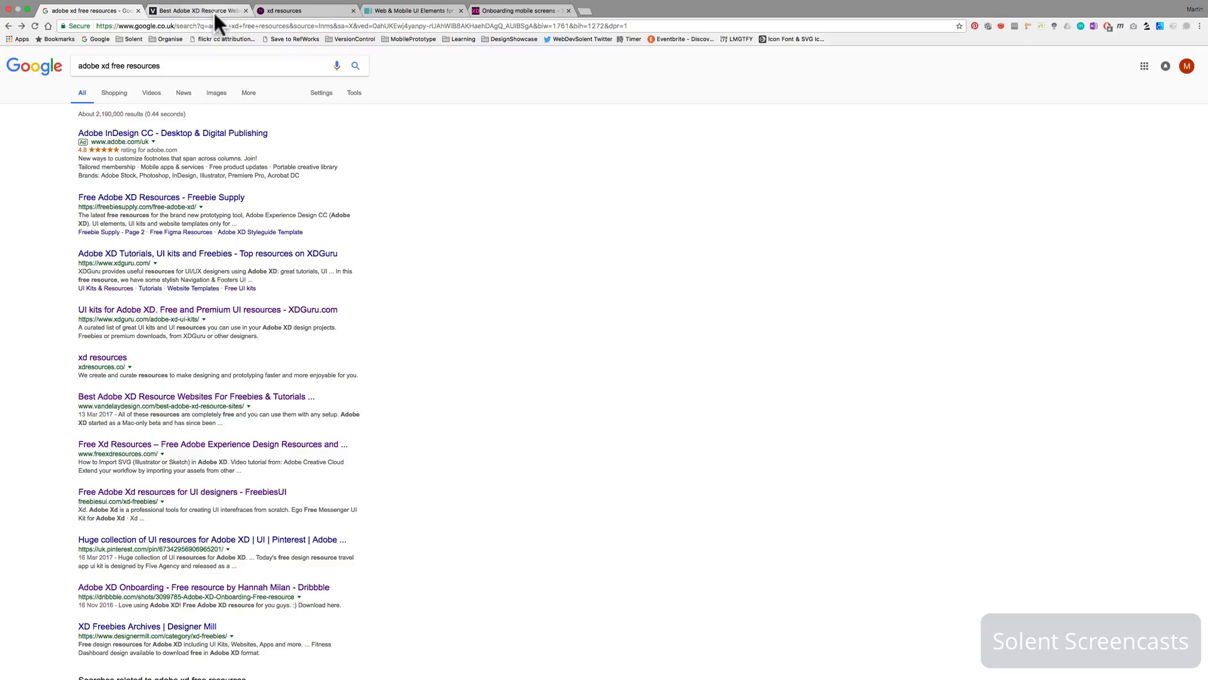
pyautogui.moveTo(198, 10)
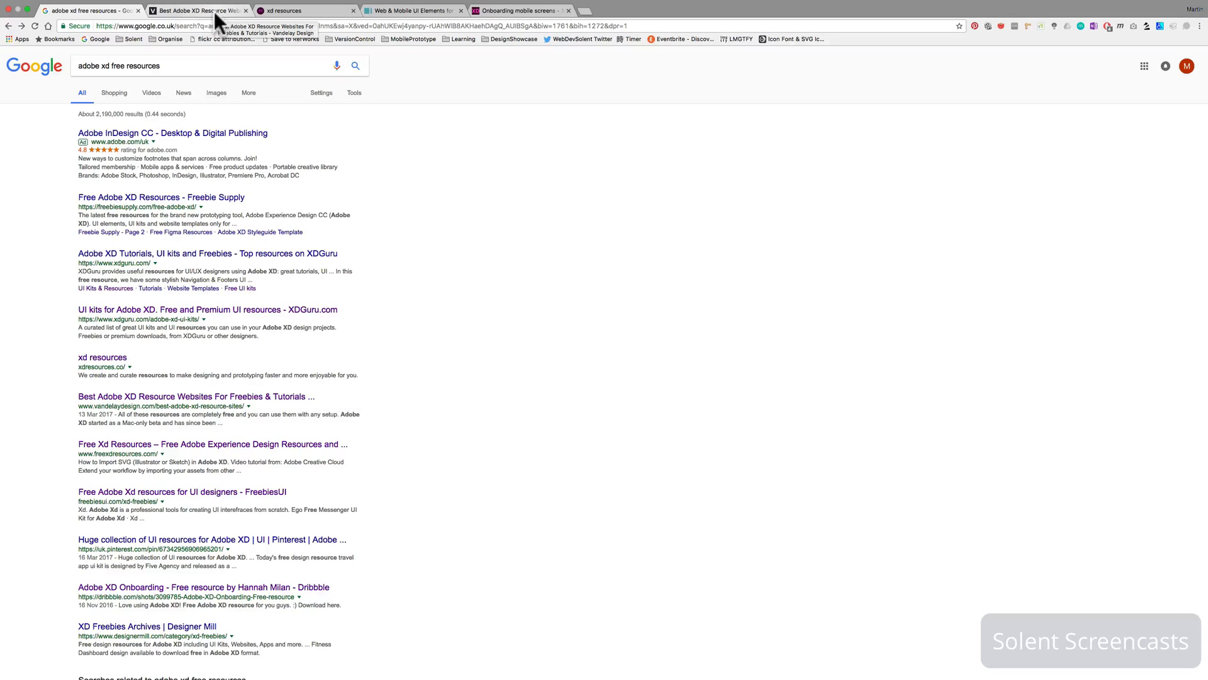
pyautogui.click(196, 10)
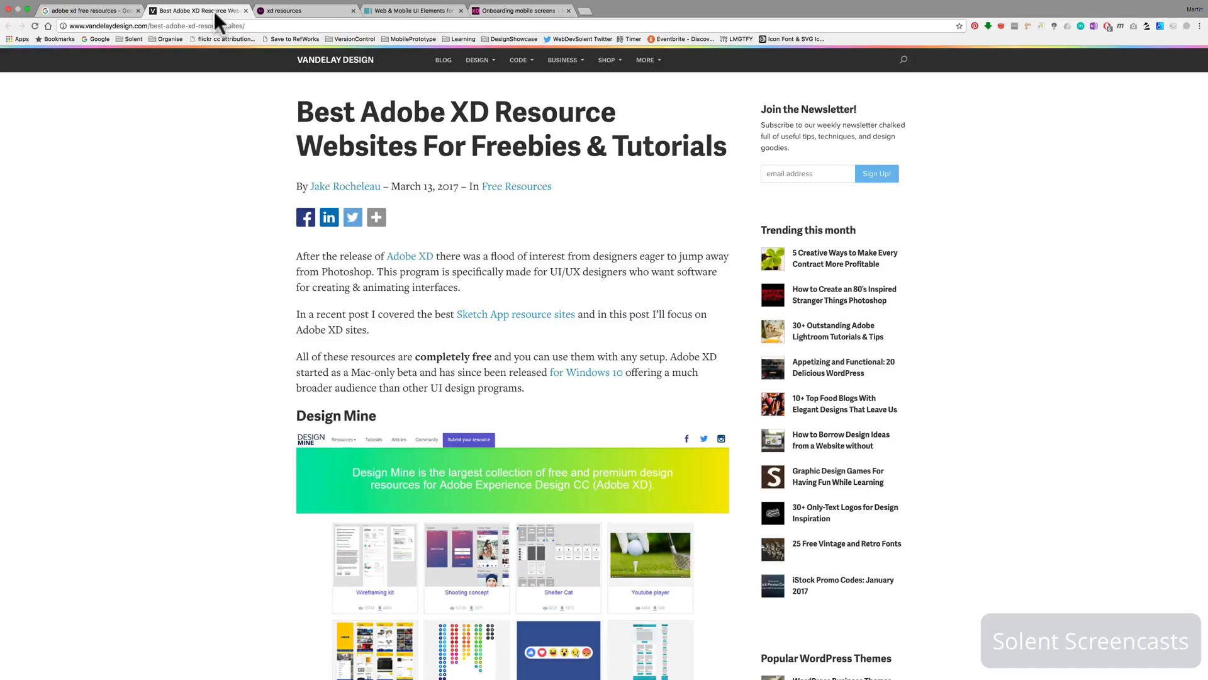
pyautogui.scroll(-3)
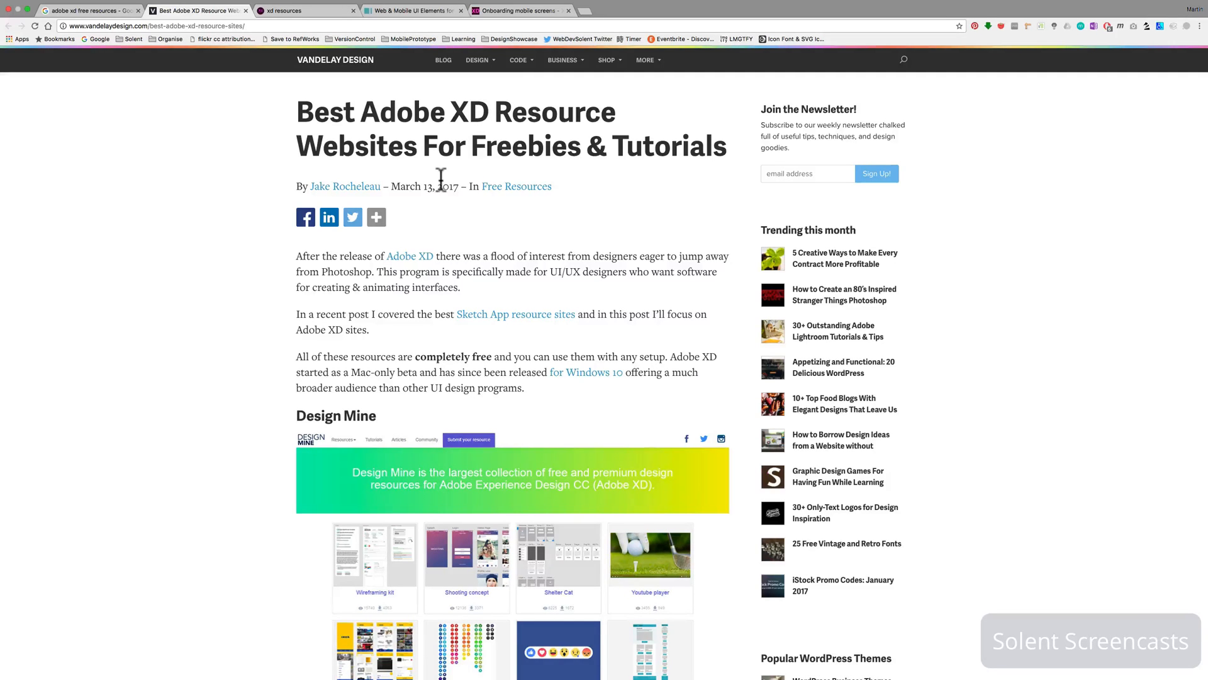
pyautogui.moveTo(428, 219)
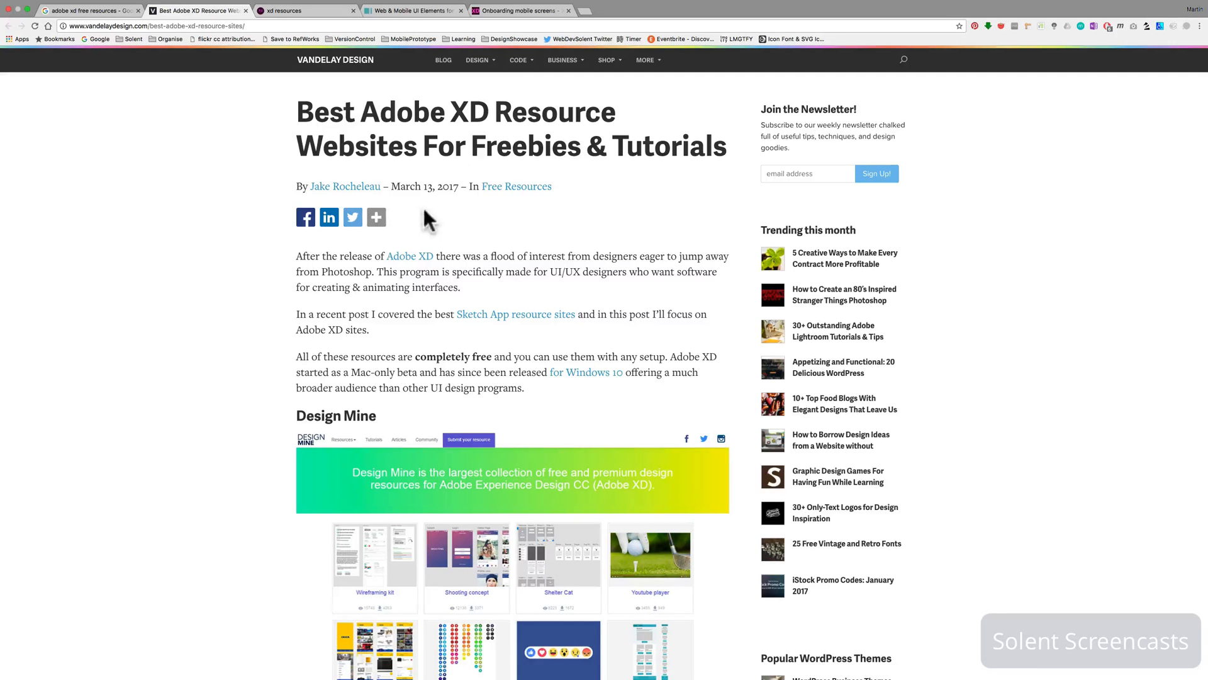
pyautogui.scroll(-3)
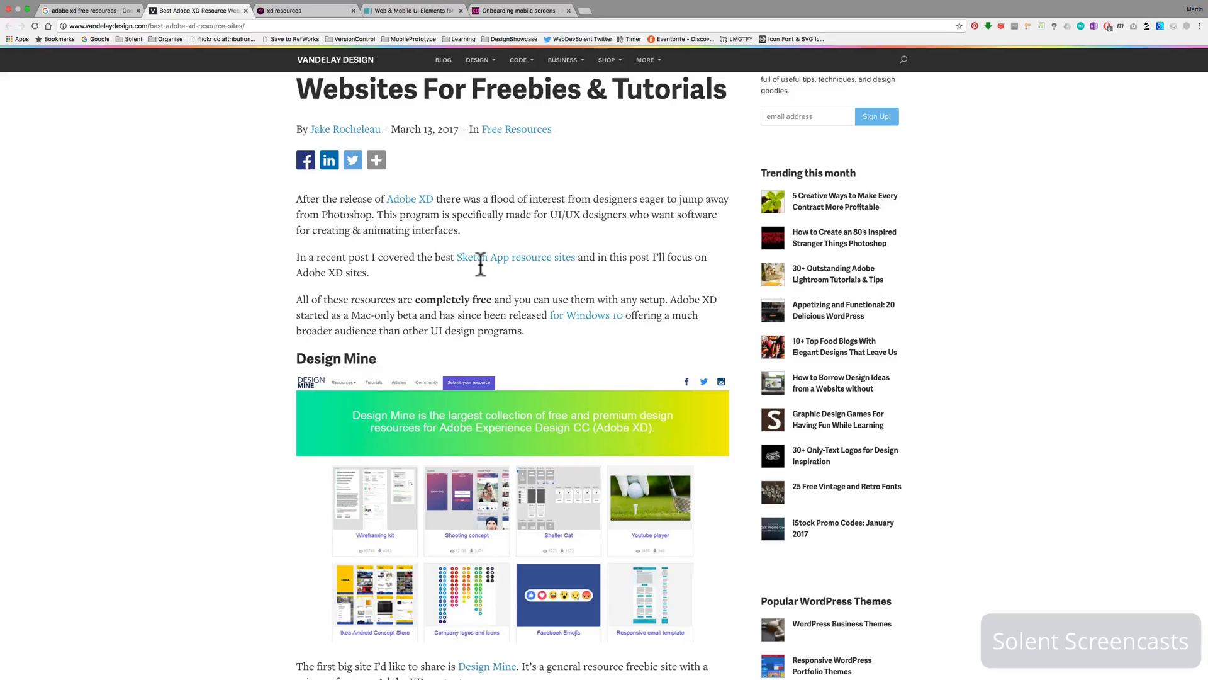
pyautogui.scroll(-3)
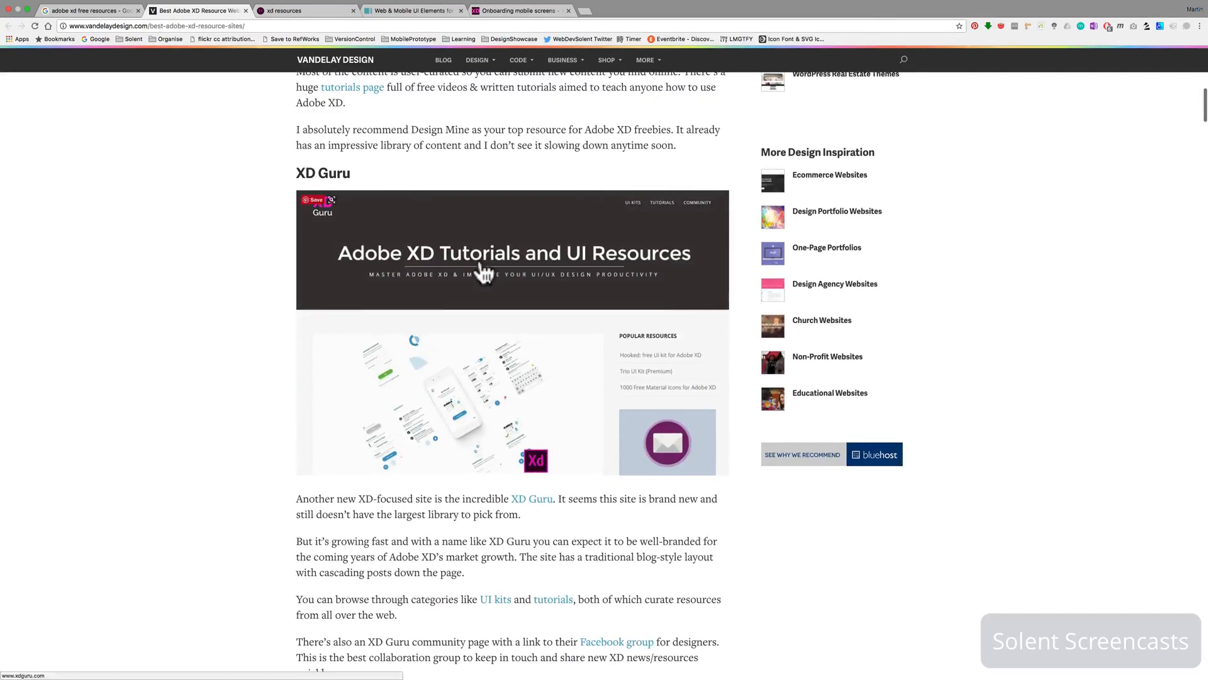
pyautogui.scroll(-3)
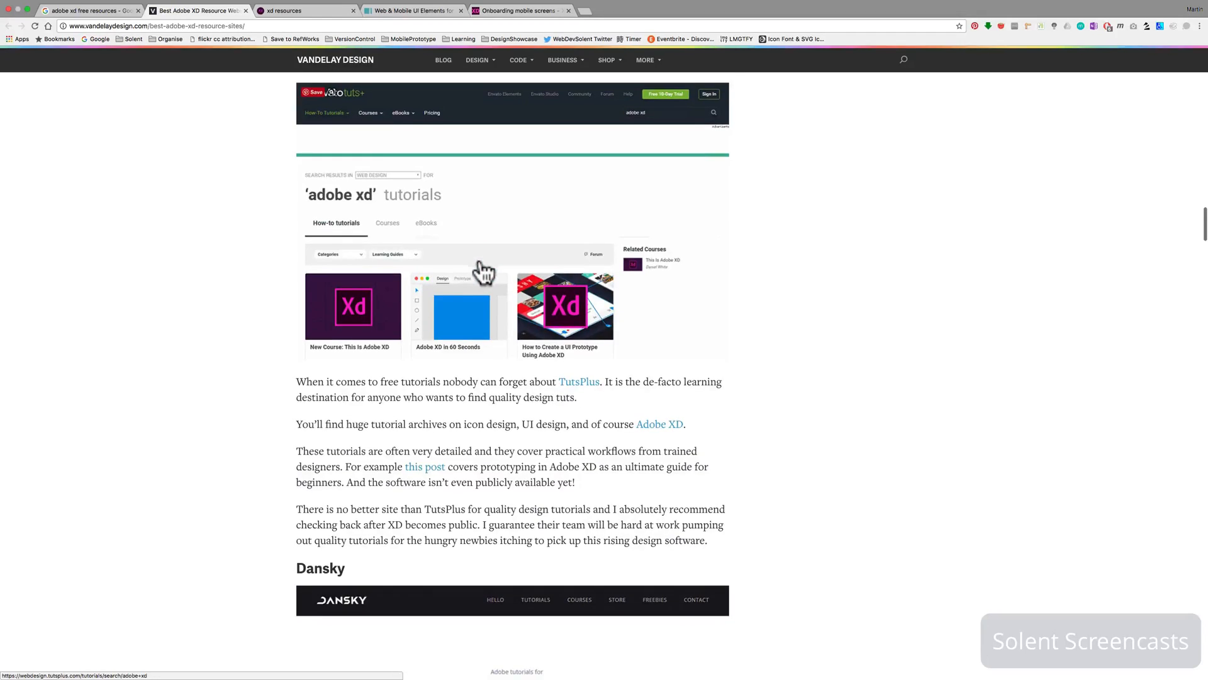
pyautogui.scroll(-3)
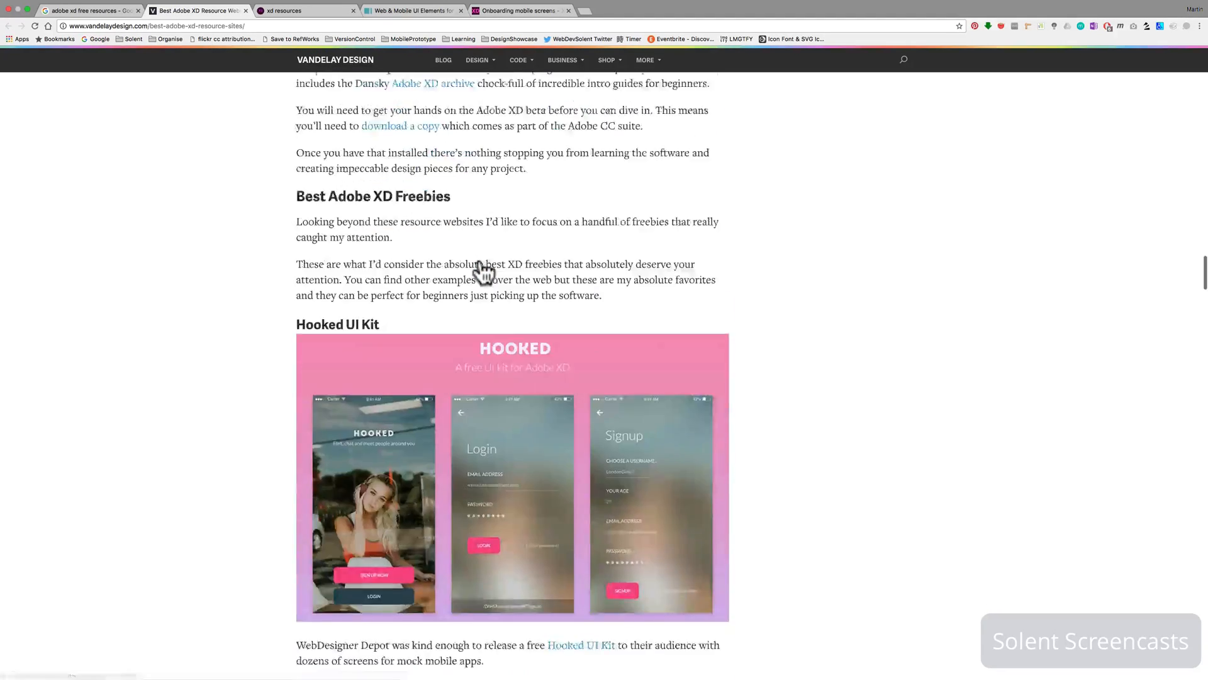
# - Continue down the article to the Face Recognition UI and Guacamole UI Kit entries
pyautogui.scroll(-3)
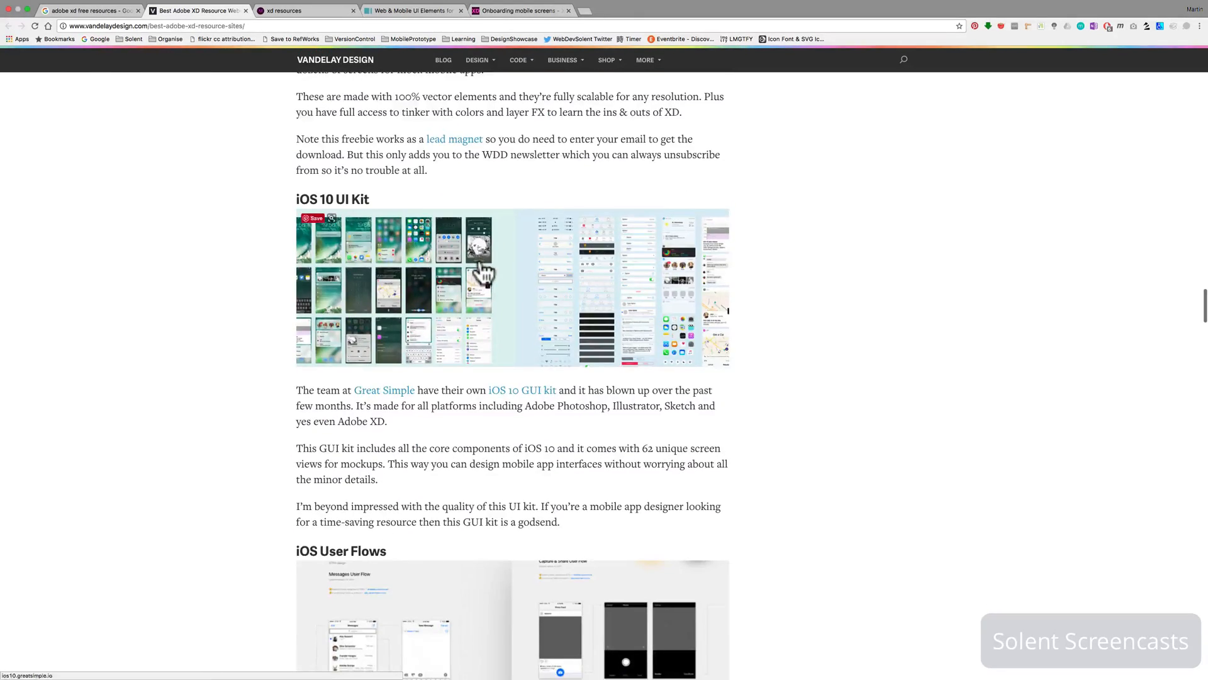
pyautogui.scroll(-3)
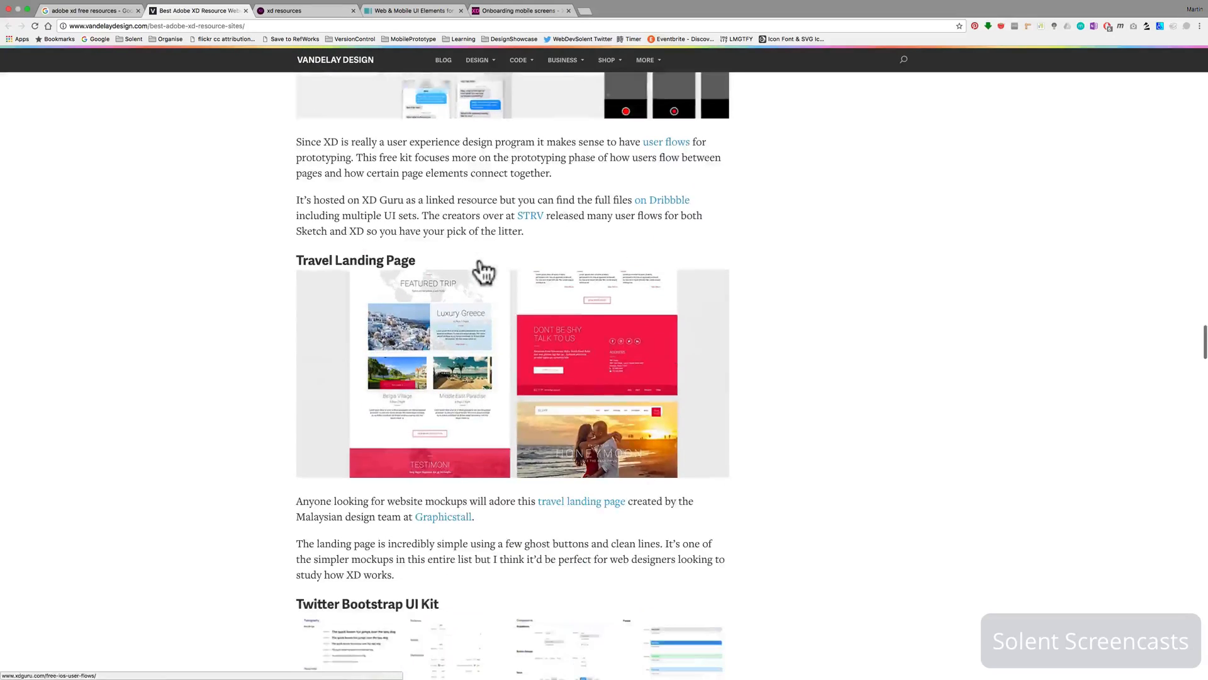
pyautogui.scroll(-3)
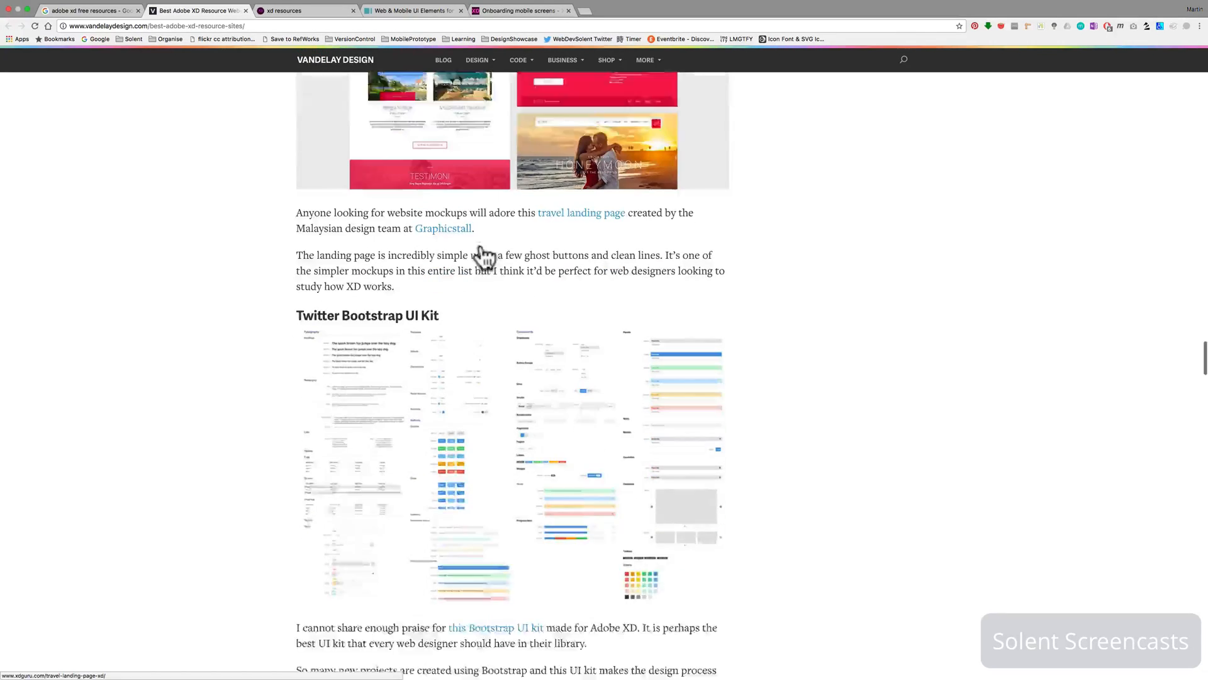
pyautogui.scroll(-3)
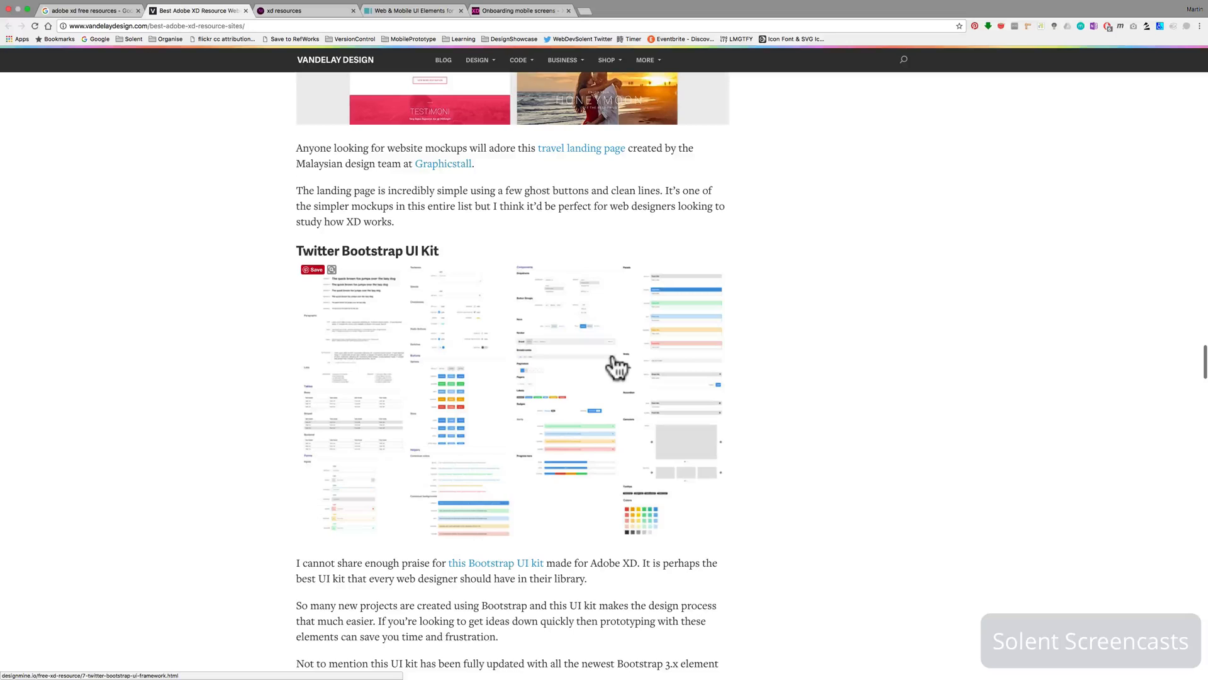
pyautogui.scroll(-3)
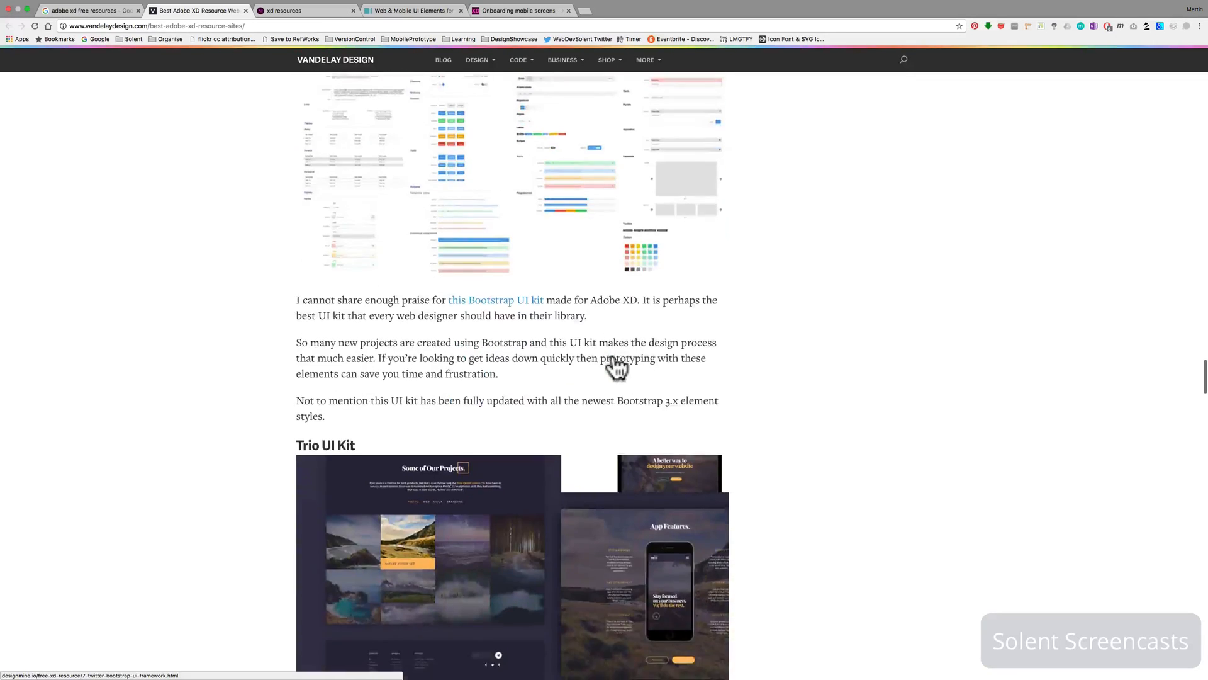
pyautogui.scroll(-3)
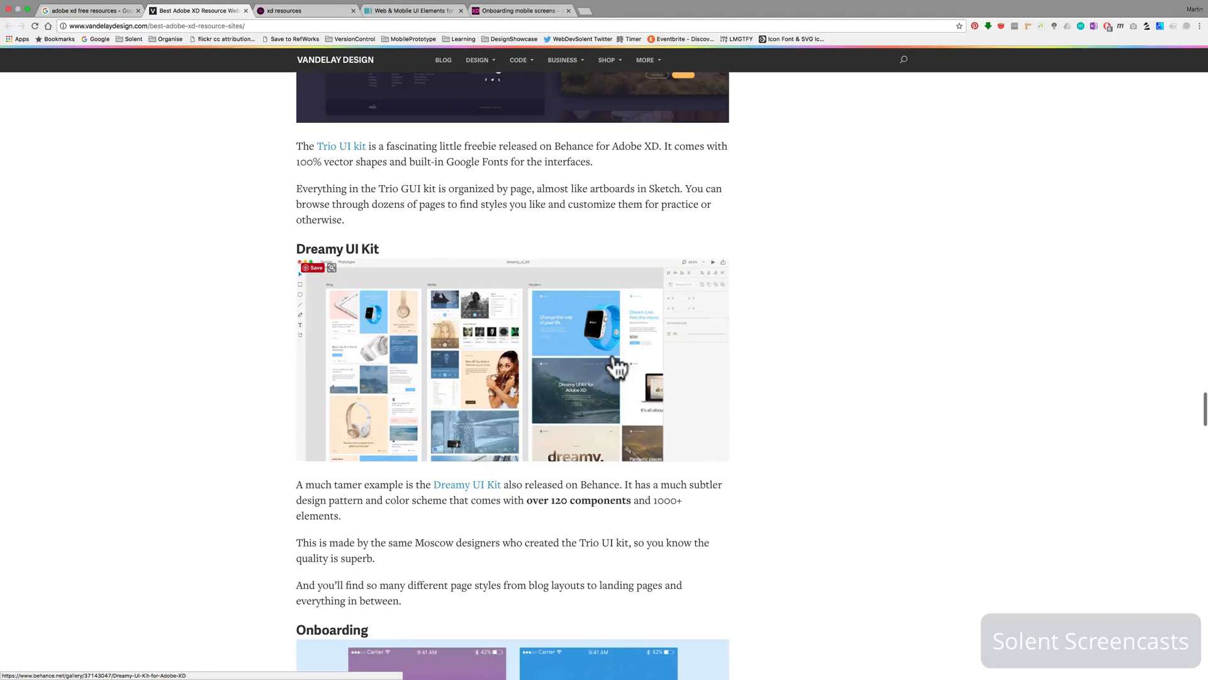
pyautogui.scroll(-3)
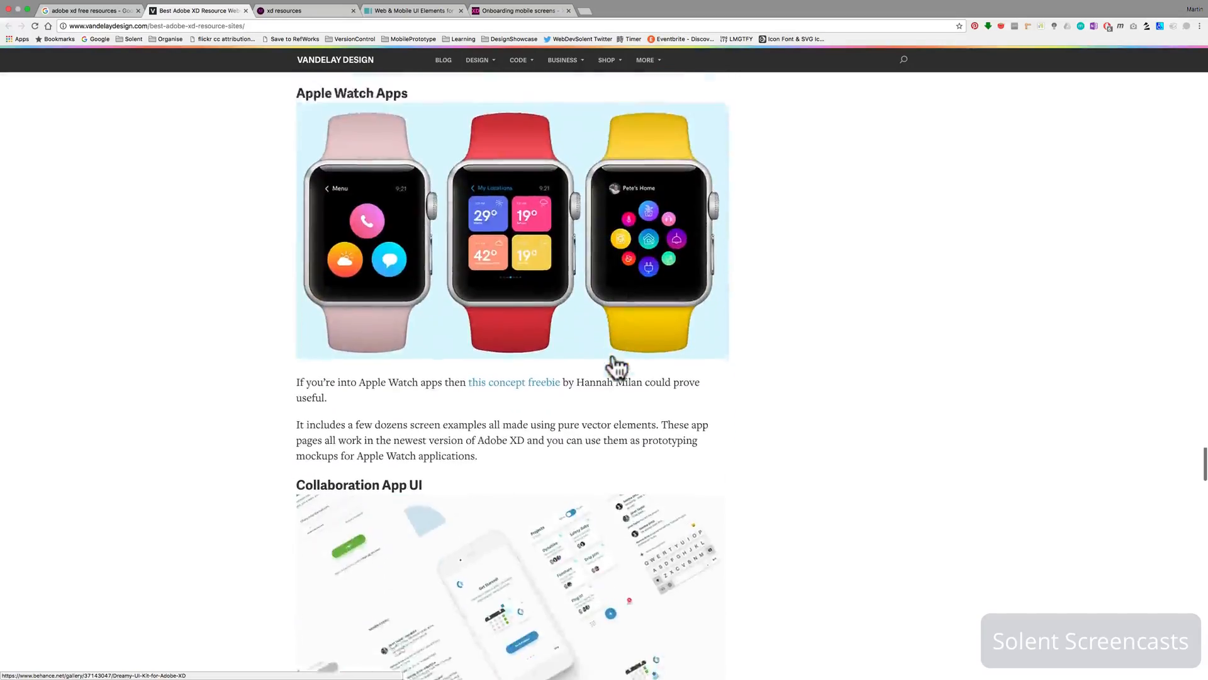
pyautogui.scroll(-3)
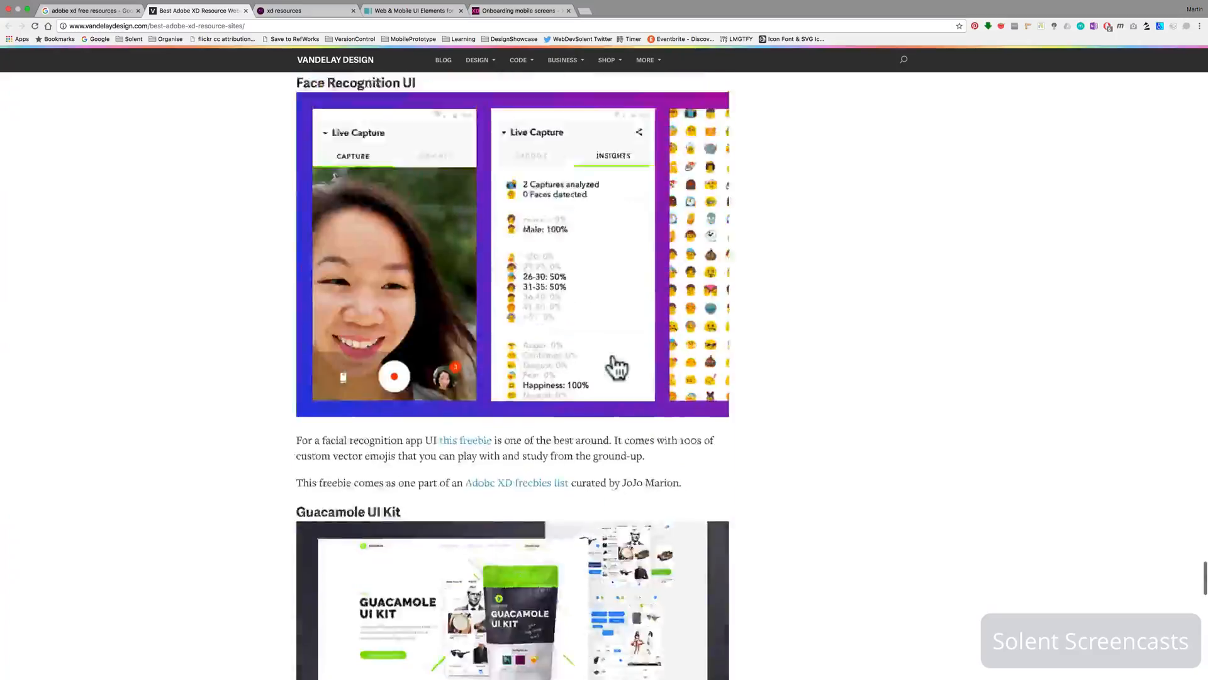
# - Filter xdresources.co by the icons tag, showing UI Icons and Facebook reactions
pyautogui.click(300, 10)
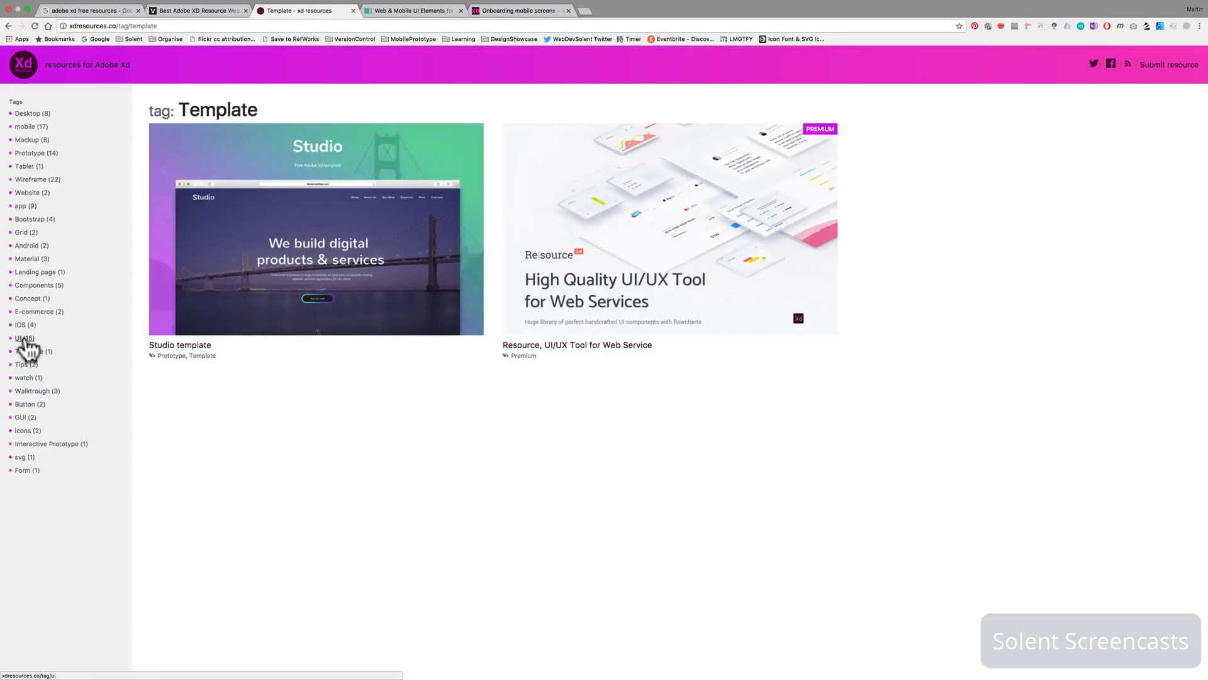
pyautogui.click(19, 338)
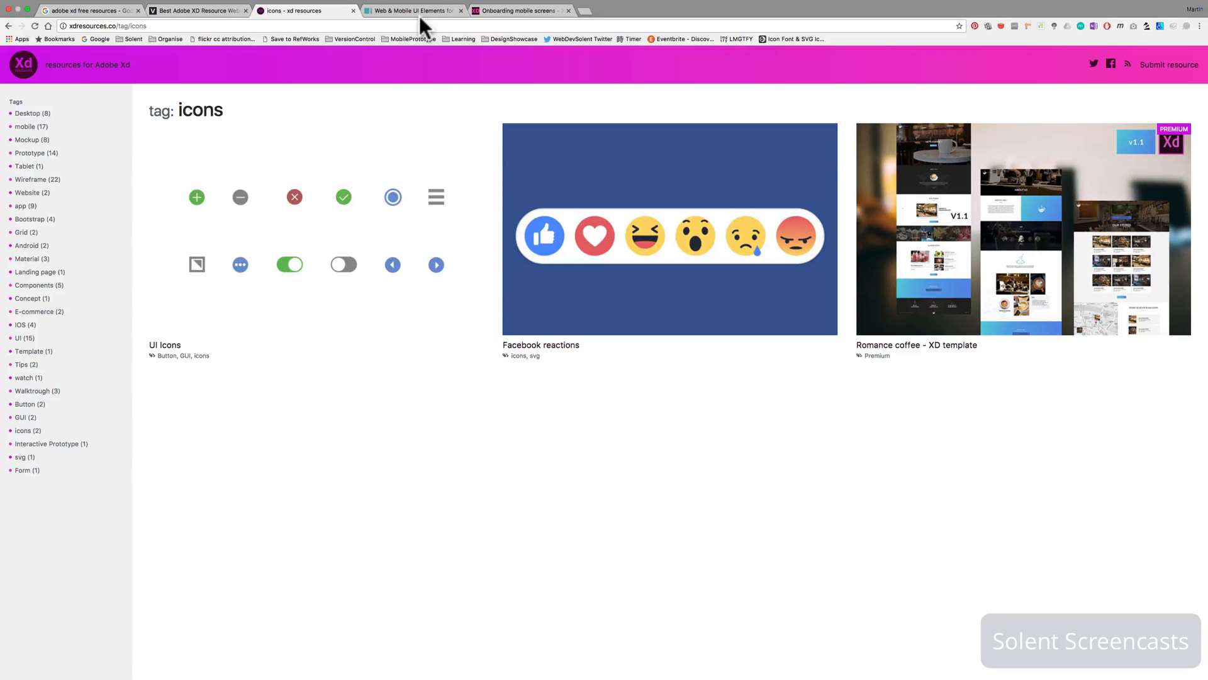
# - Browse FreebiesUI's Xd freebies category to its second page
pyautogui.click(413, 10)
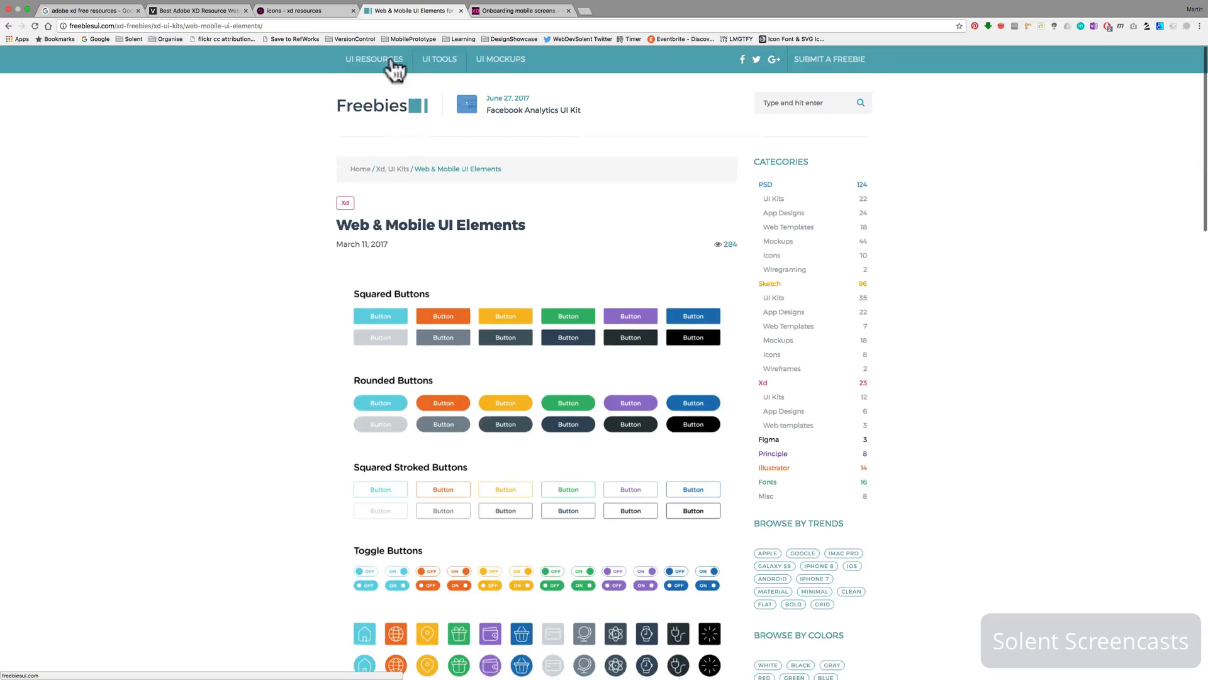
pyautogui.moveTo(403, 130)
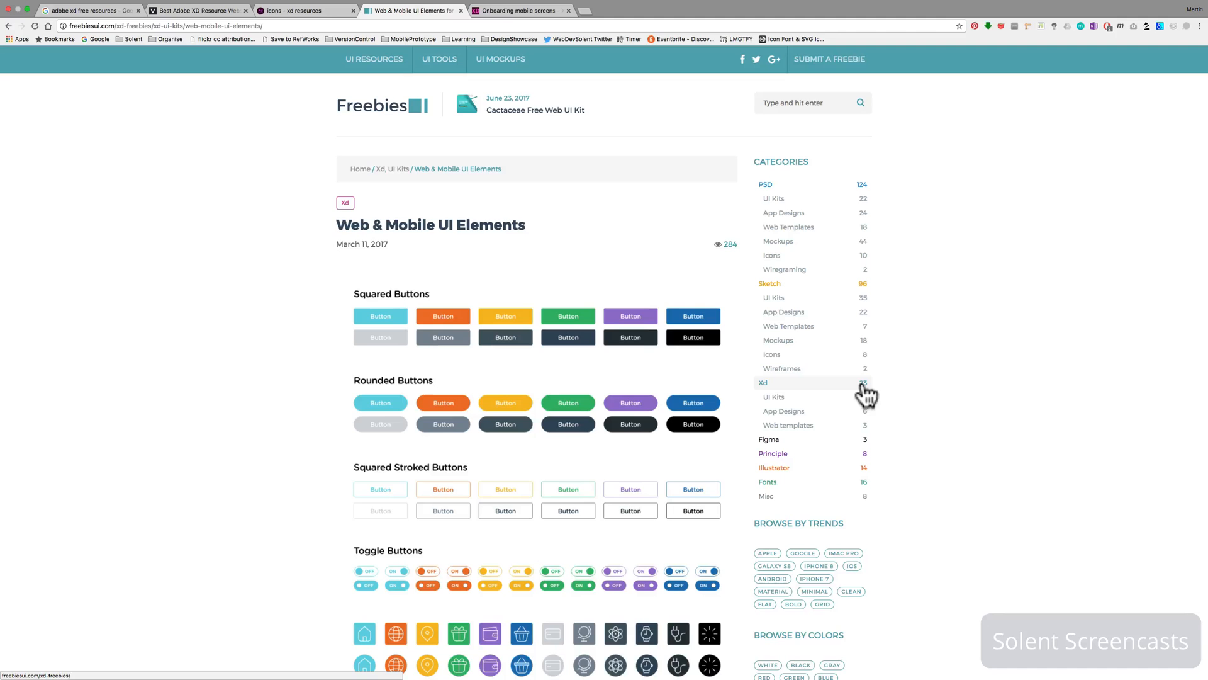
pyautogui.click(762, 382)
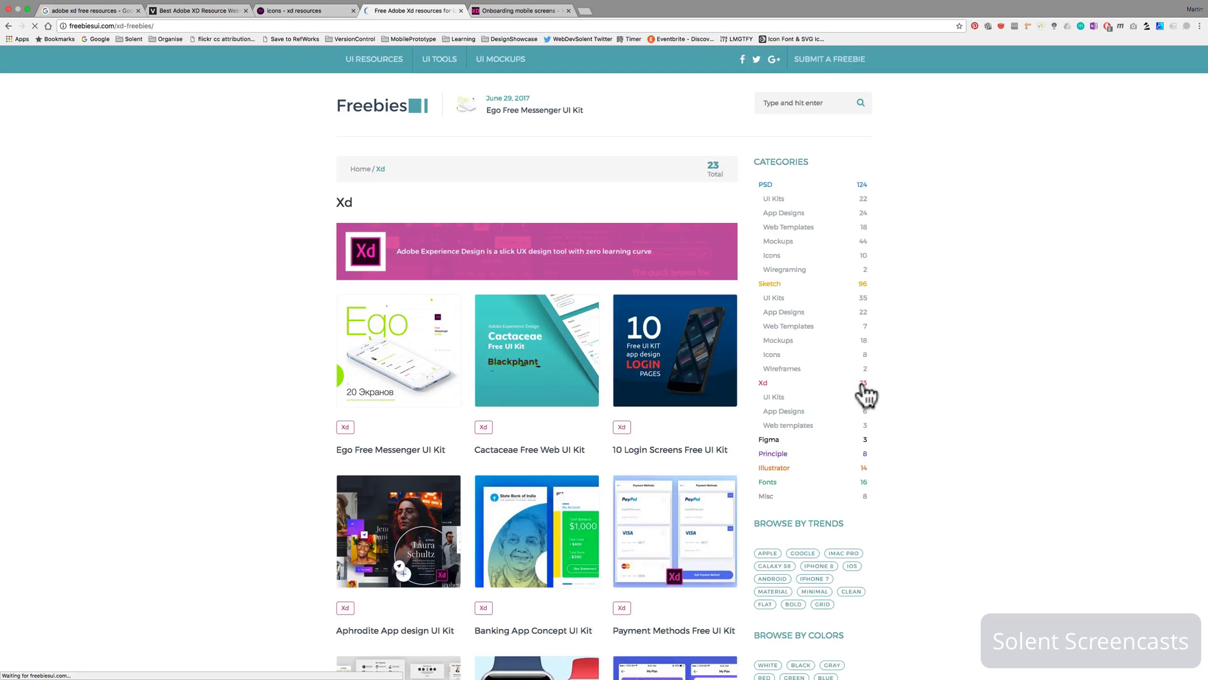
pyautogui.scroll(-3)
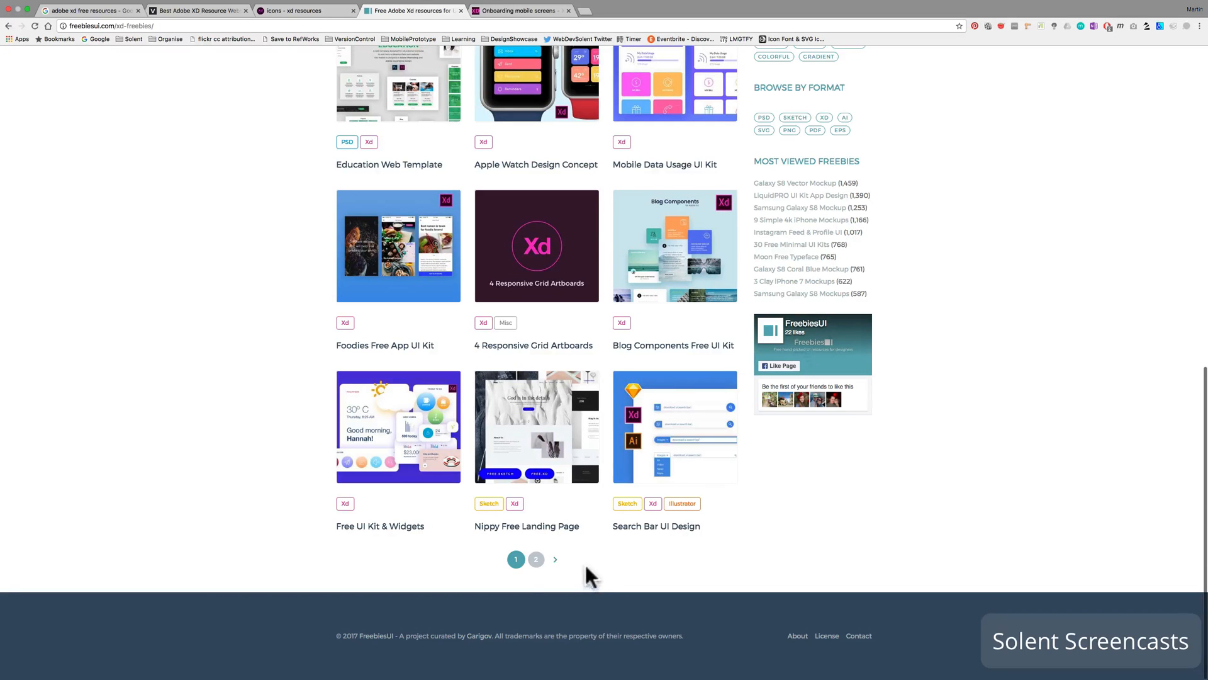
pyautogui.click(536, 559)
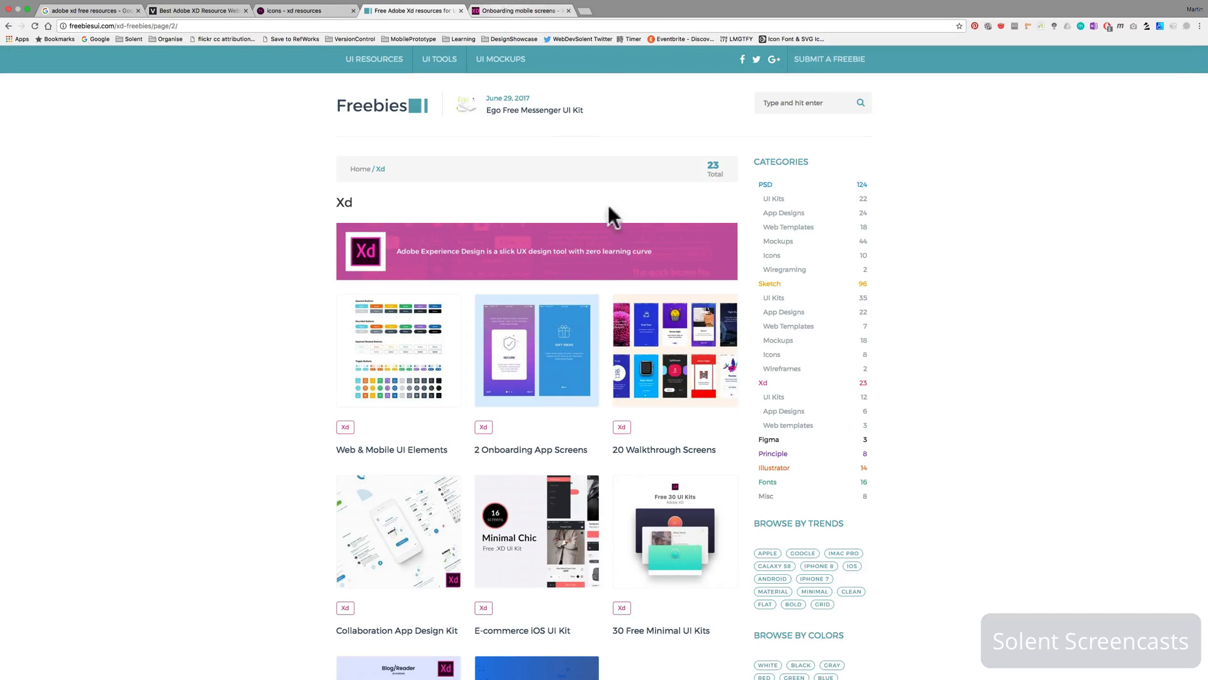
pyautogui.moveTo(675, 351)
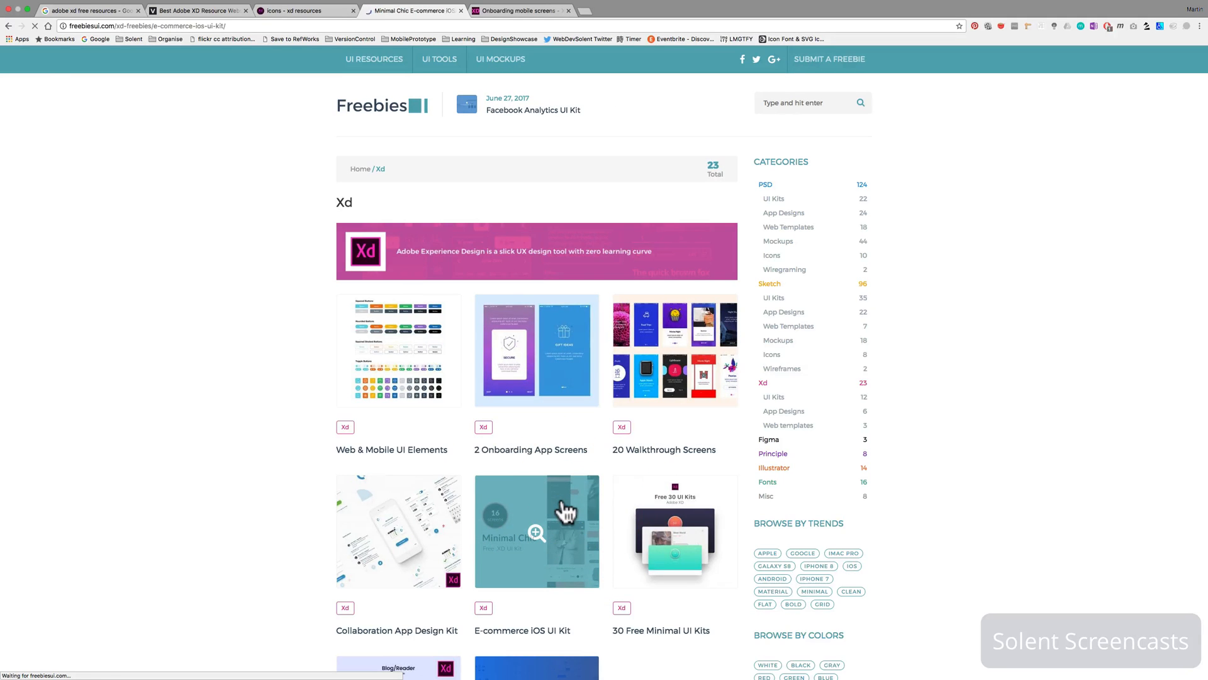
# - View the E-commerce iOS UI Kit freebie from that second page
pyautogui.click(536, 531)
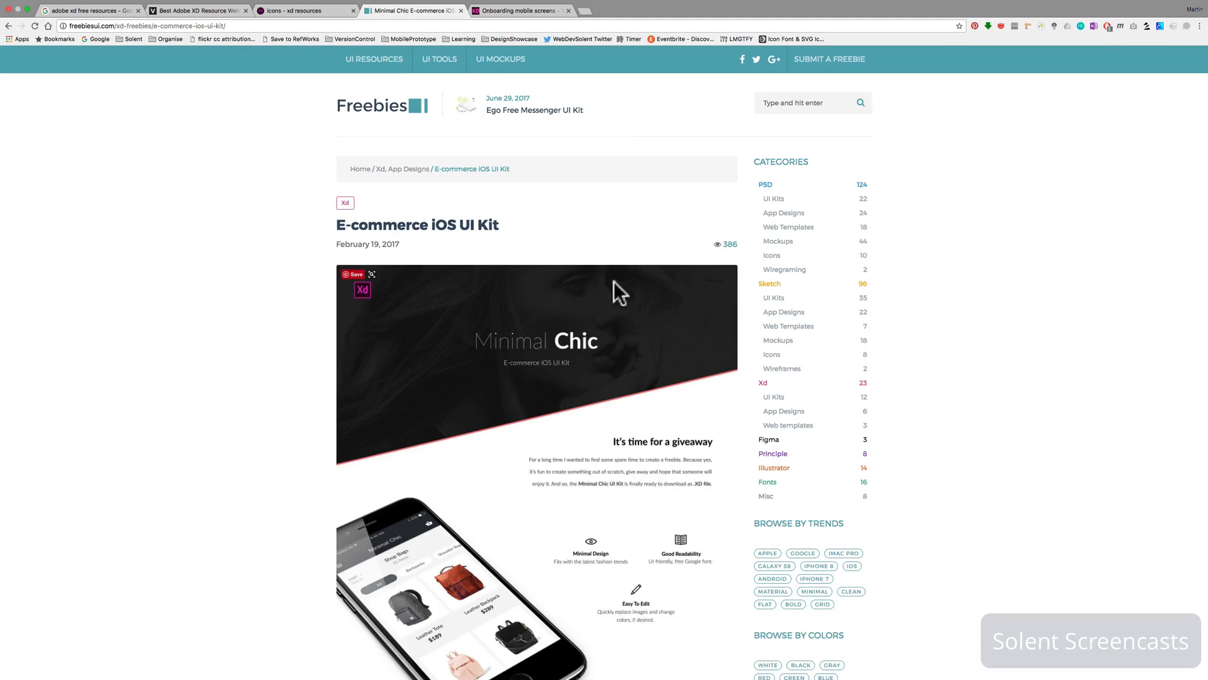
pyautogui.scroll(-3)
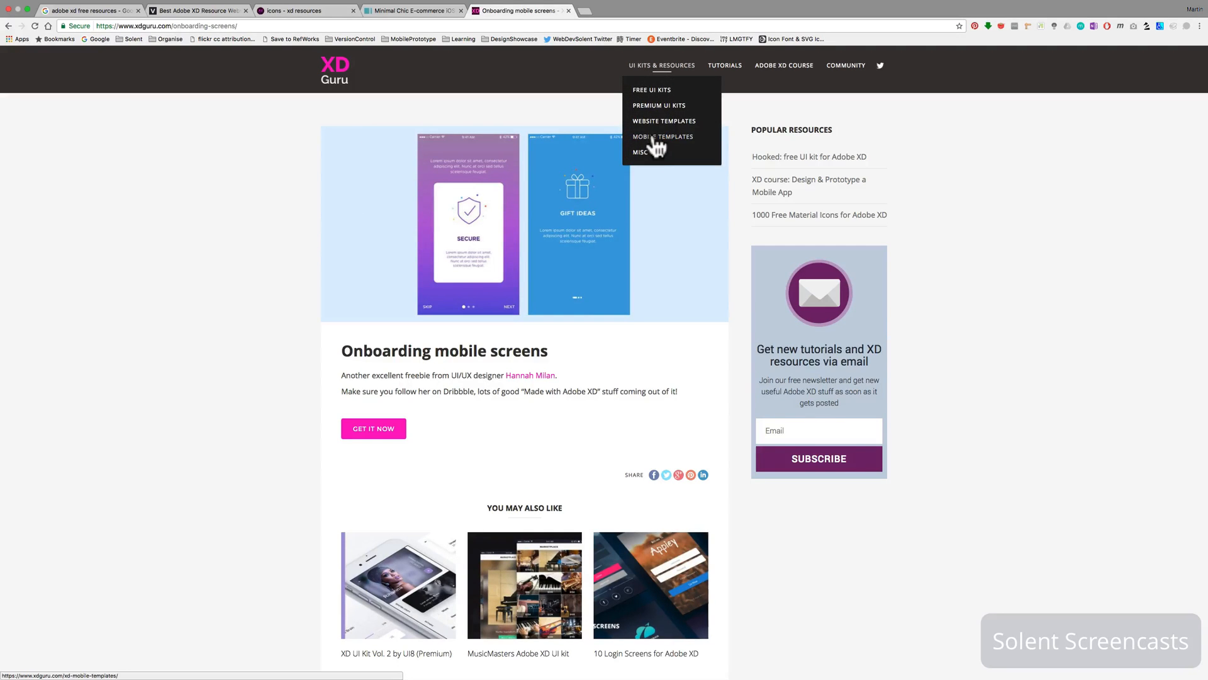
# - Page XD Guru's Mobile UI templates to page 3 and view the Onshore App UI Design article
pyautogui.click(662, 136)
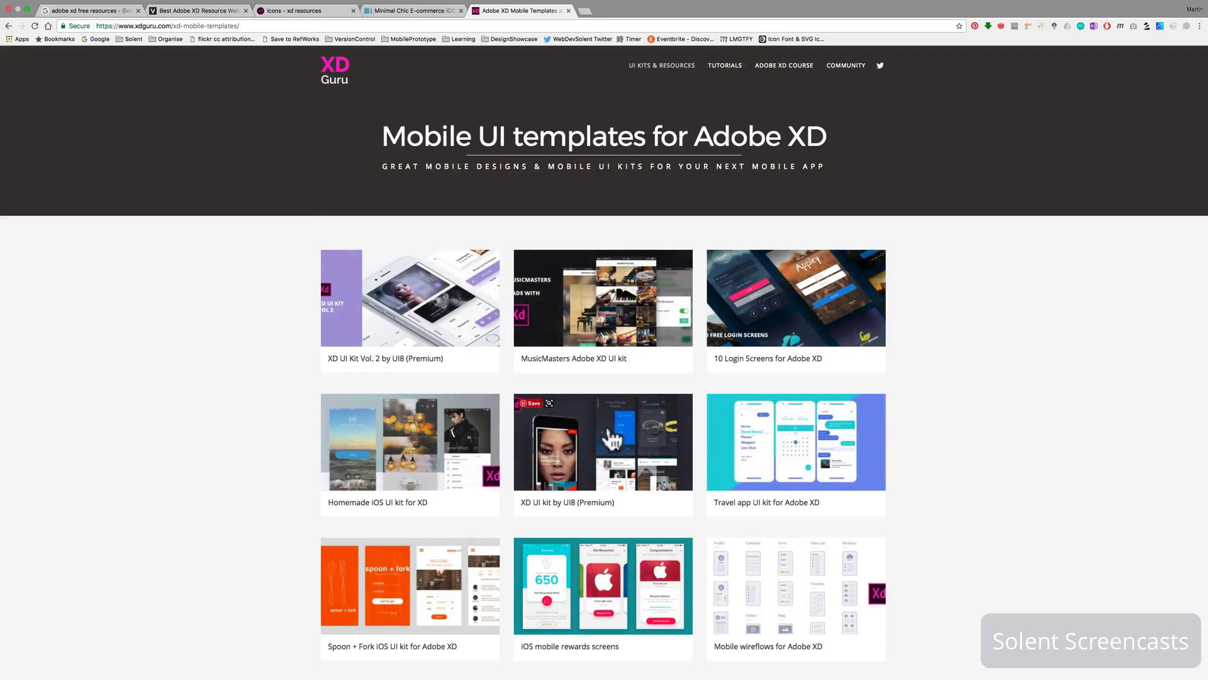
pyautogui.scroll(-3)
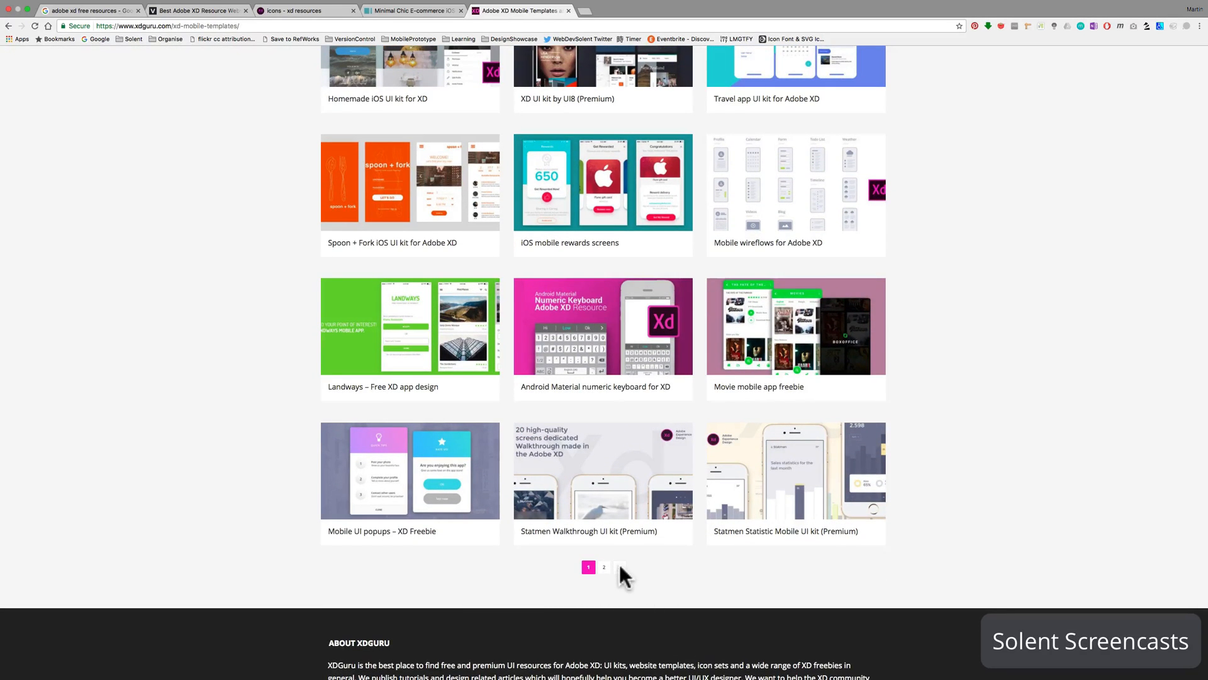
pyautogui.click(603, 567)
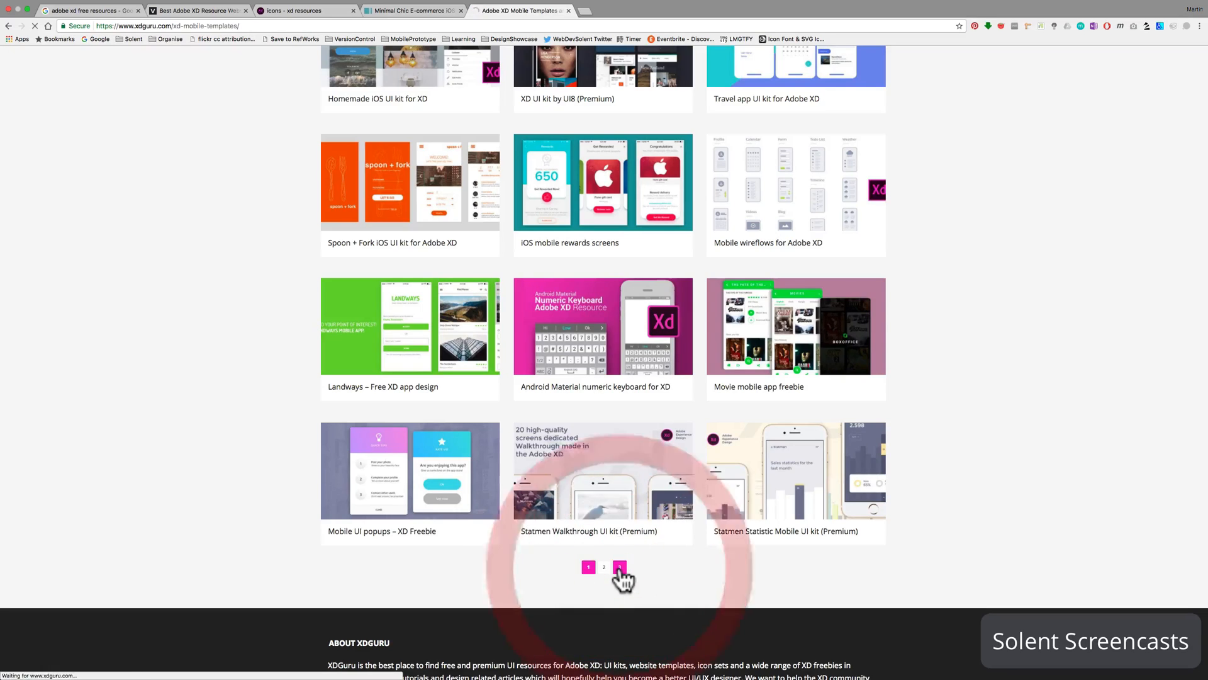
pyautogui.click(619, 567)
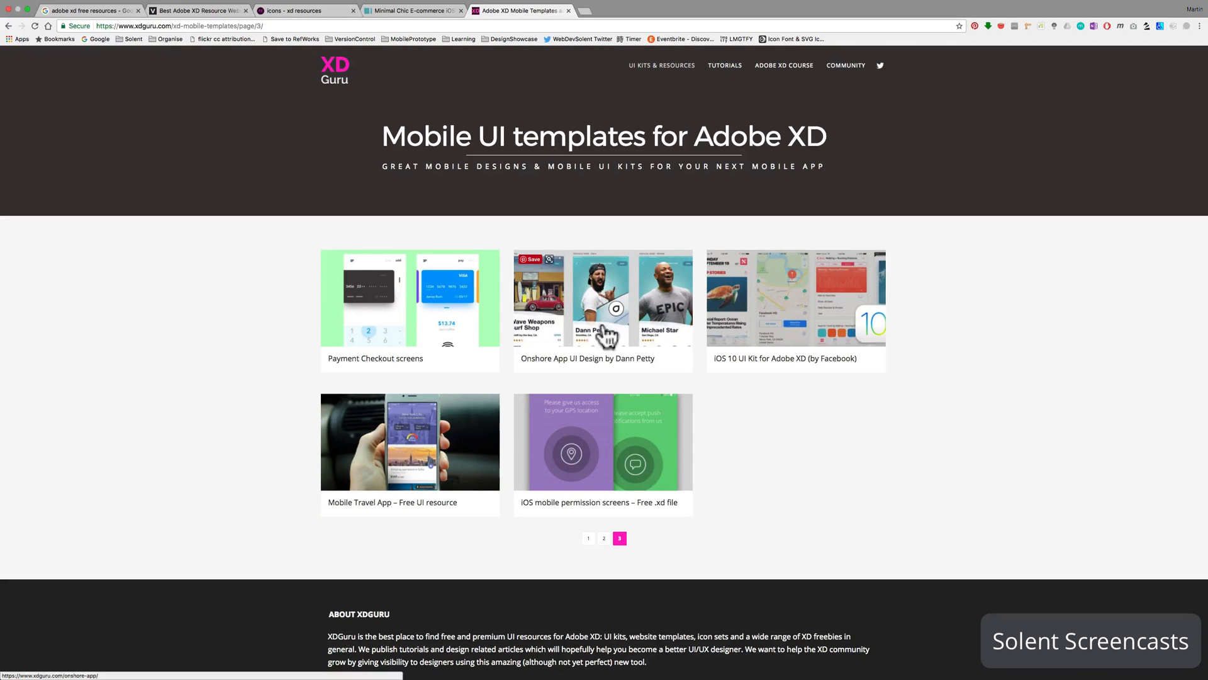
pyautogui.click(603, 297)
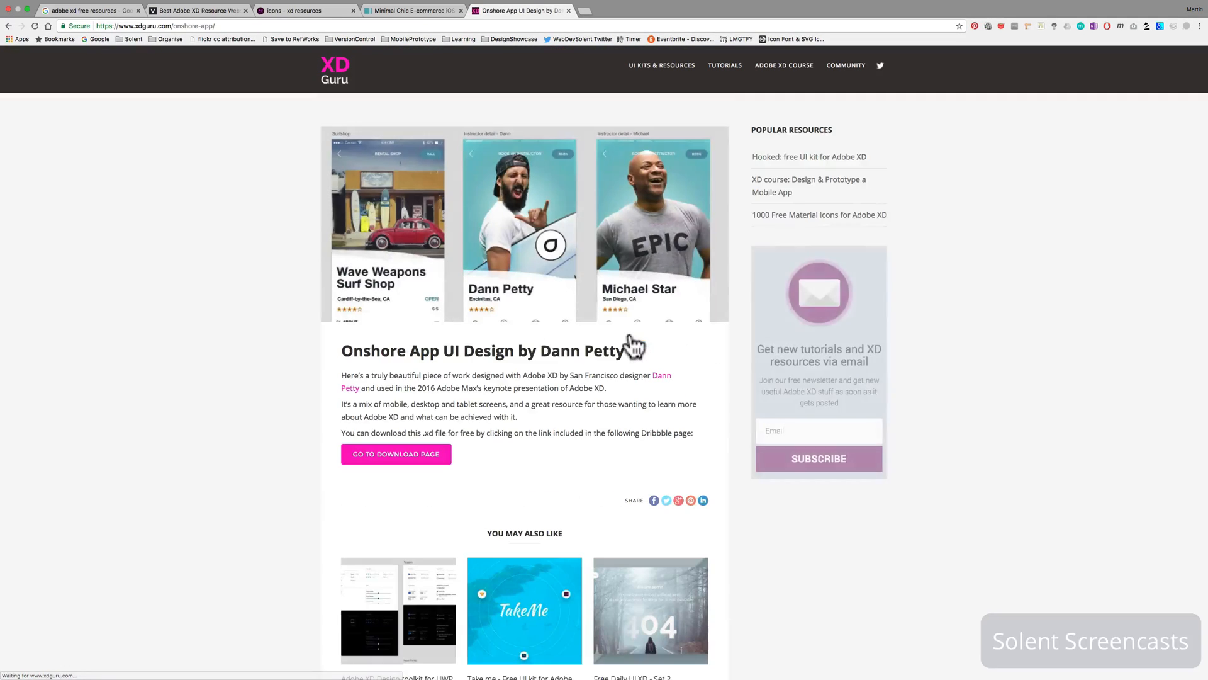
pyautogui.scroll(-3)
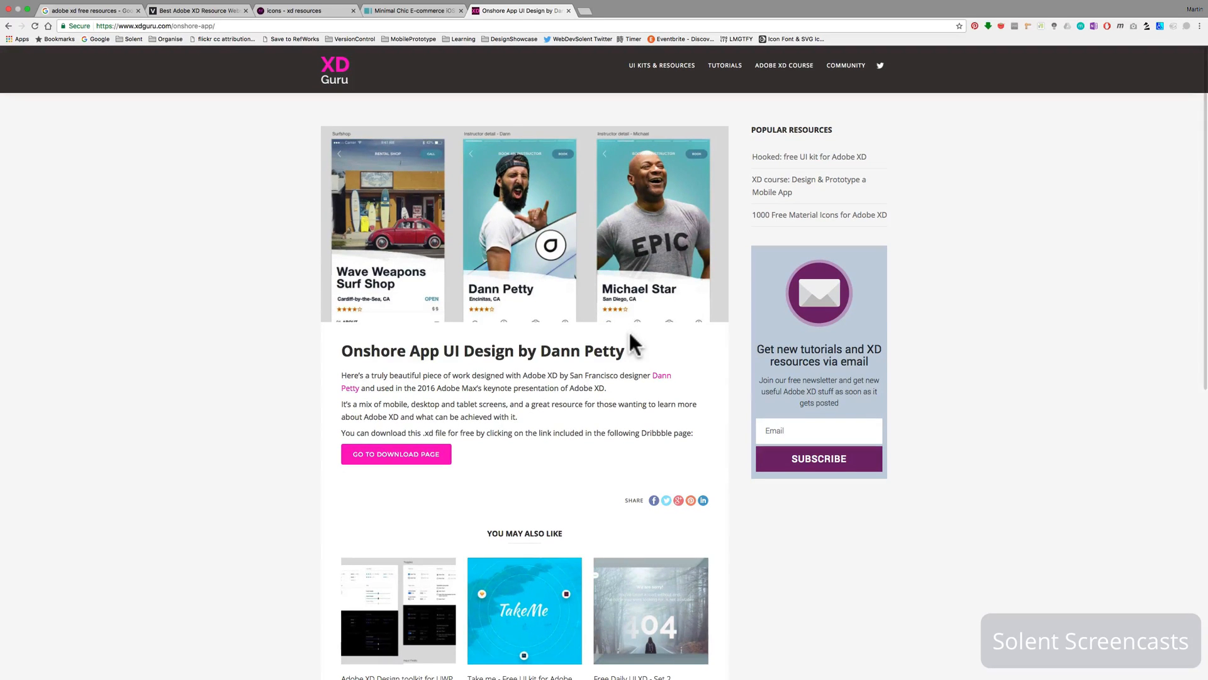
pyautogui.moveTo(665, 80)
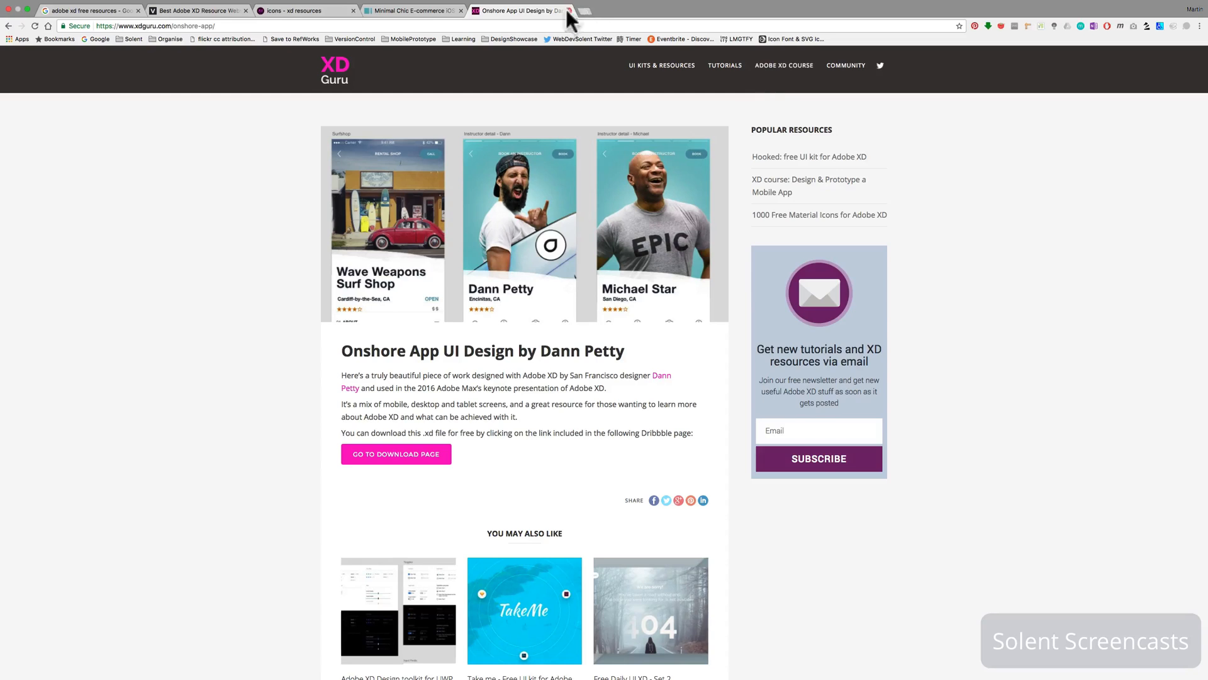
pyautogui.moveTo(576, 108)
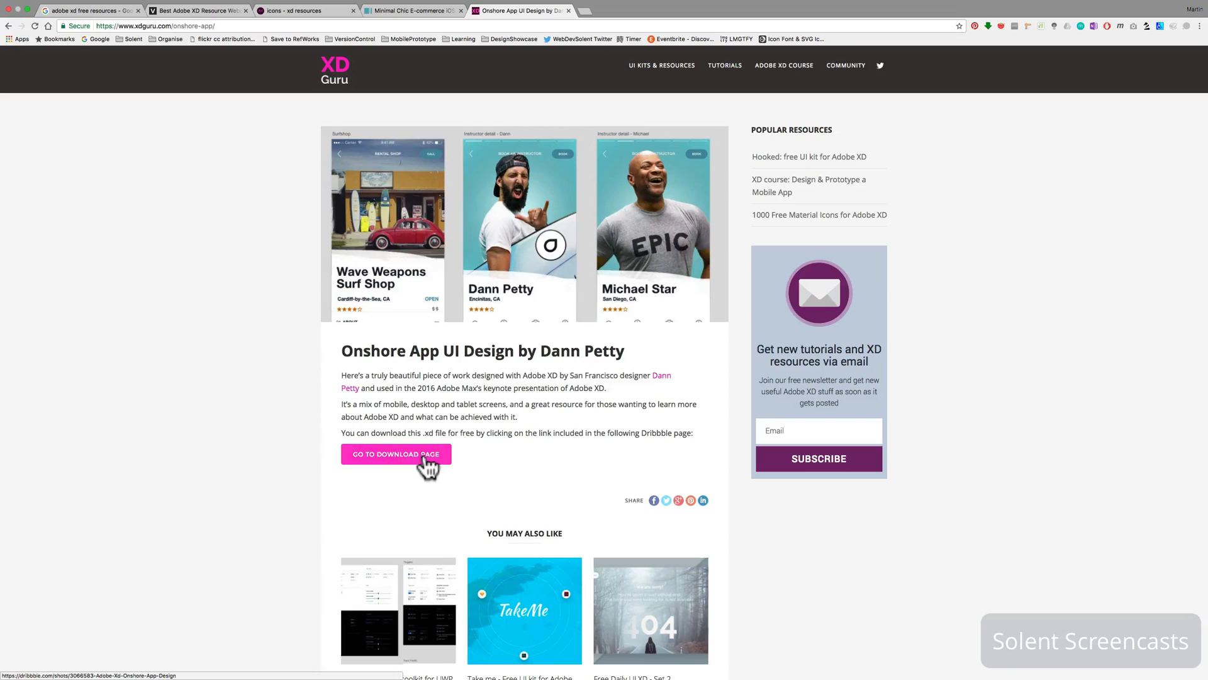
# - Follow Go To Download Page to Dann Petty's Dribbble shot and its full Onshore file link on Dropbox
pyautogui.click(397, 455)
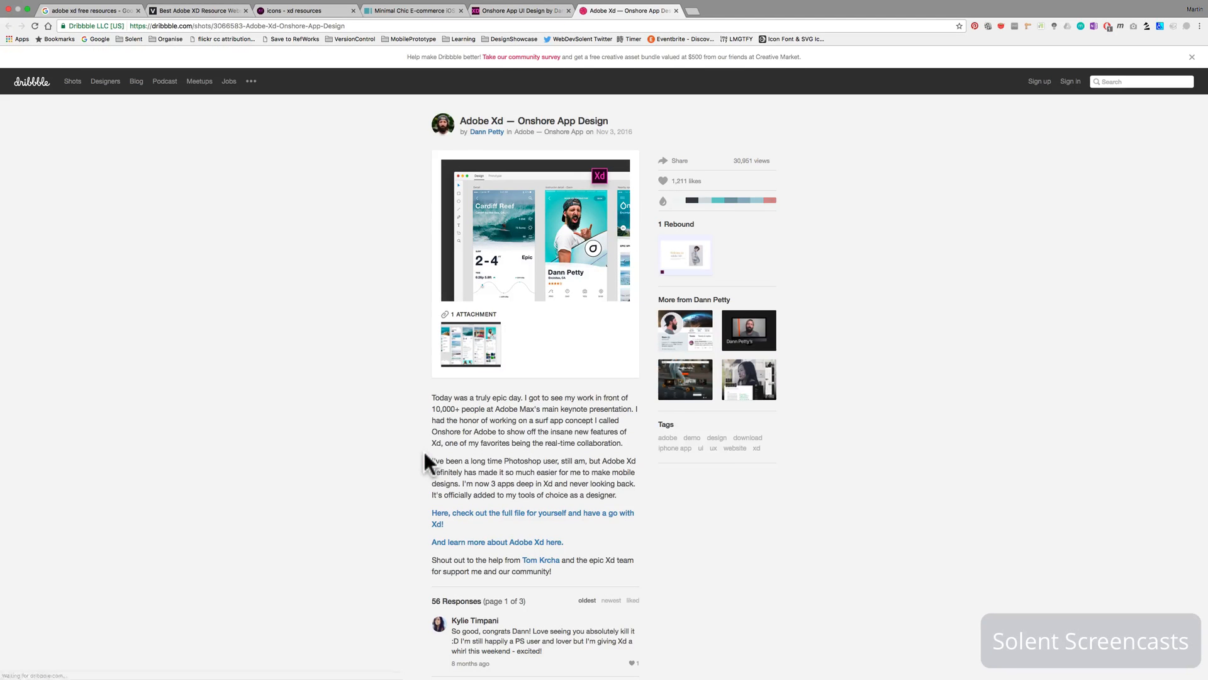
pyautogui.scroll(-3)
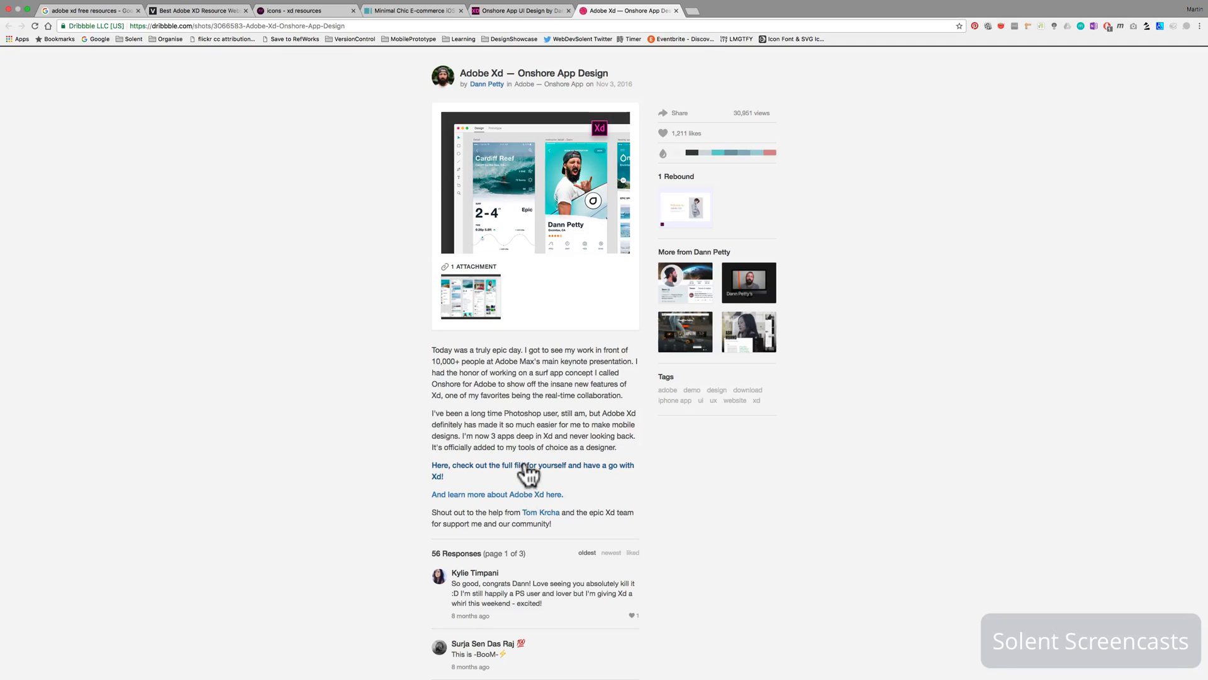
pyautogui.click(525, 469)
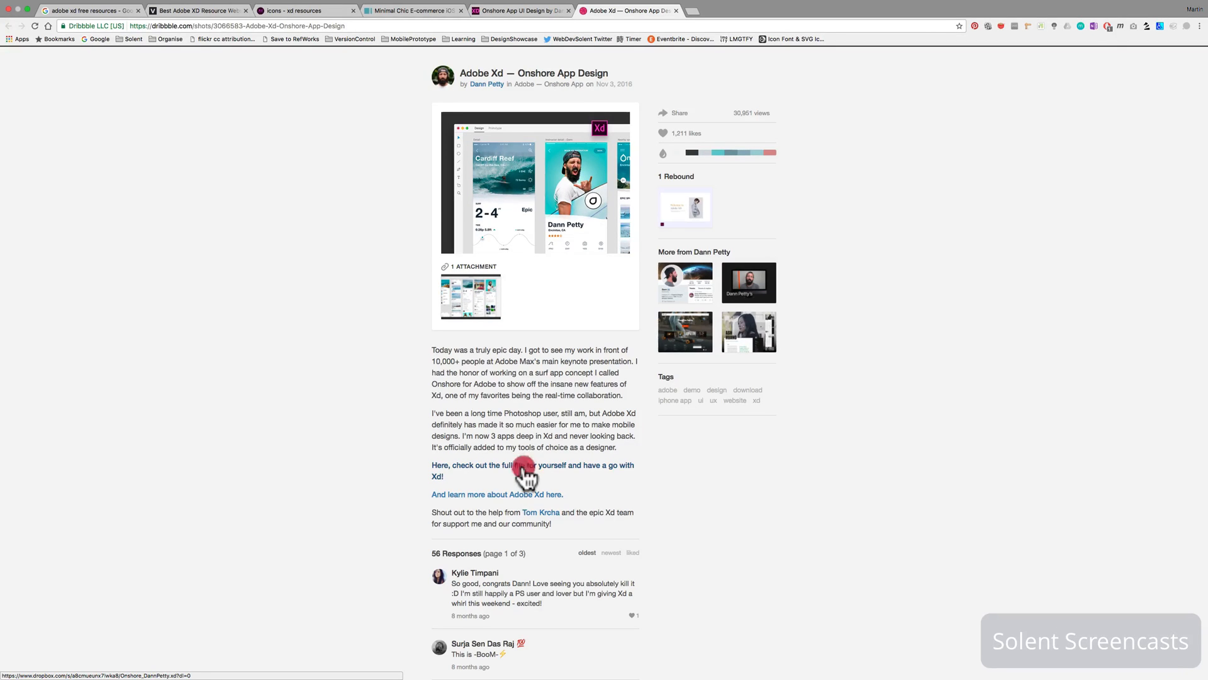
pyautogui.click(527, 470)
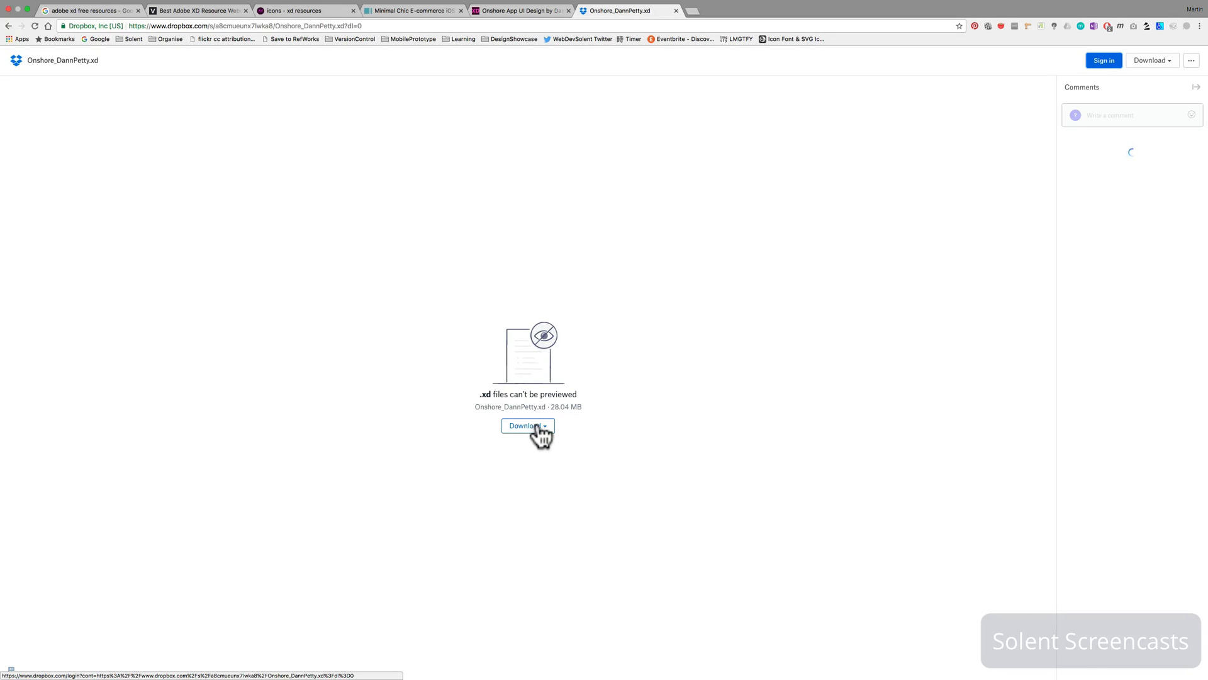
# - Download the Onshore_DannPetty.xd file from the Dropbox preview page
pyautogui.click(525, 425)
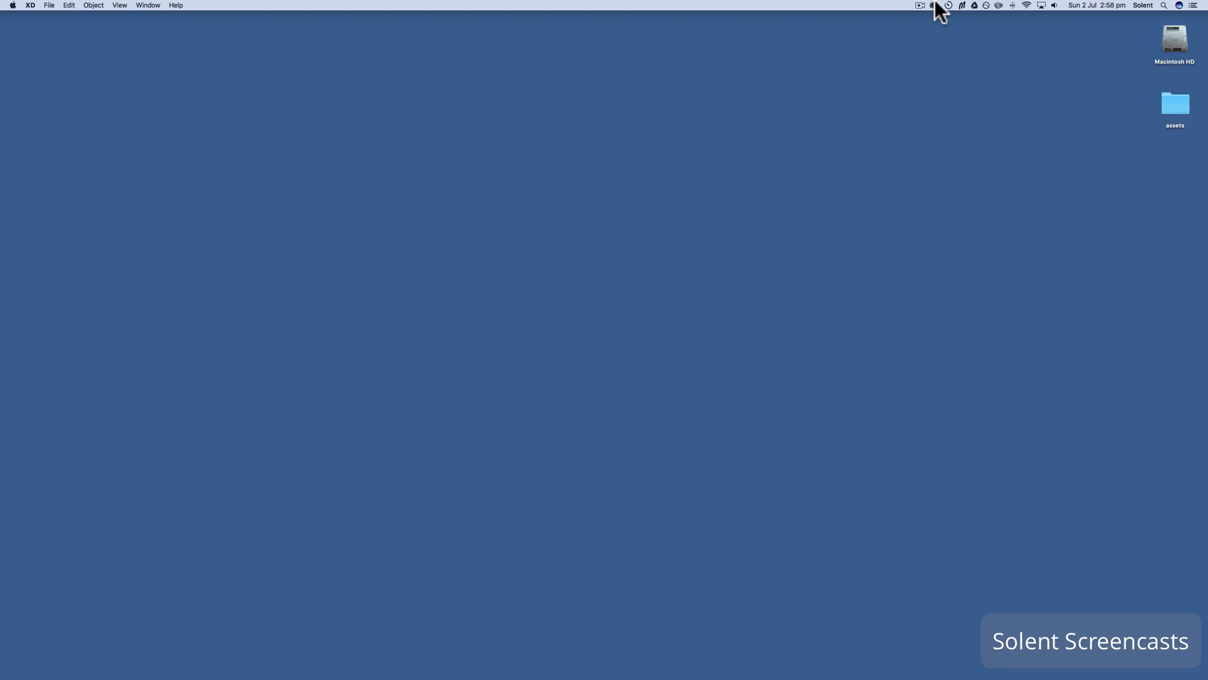
# - Search the Creative Cloud Community panel for 'icon' and browse results like The Diligence Company
pyautogui.click(932, 5)
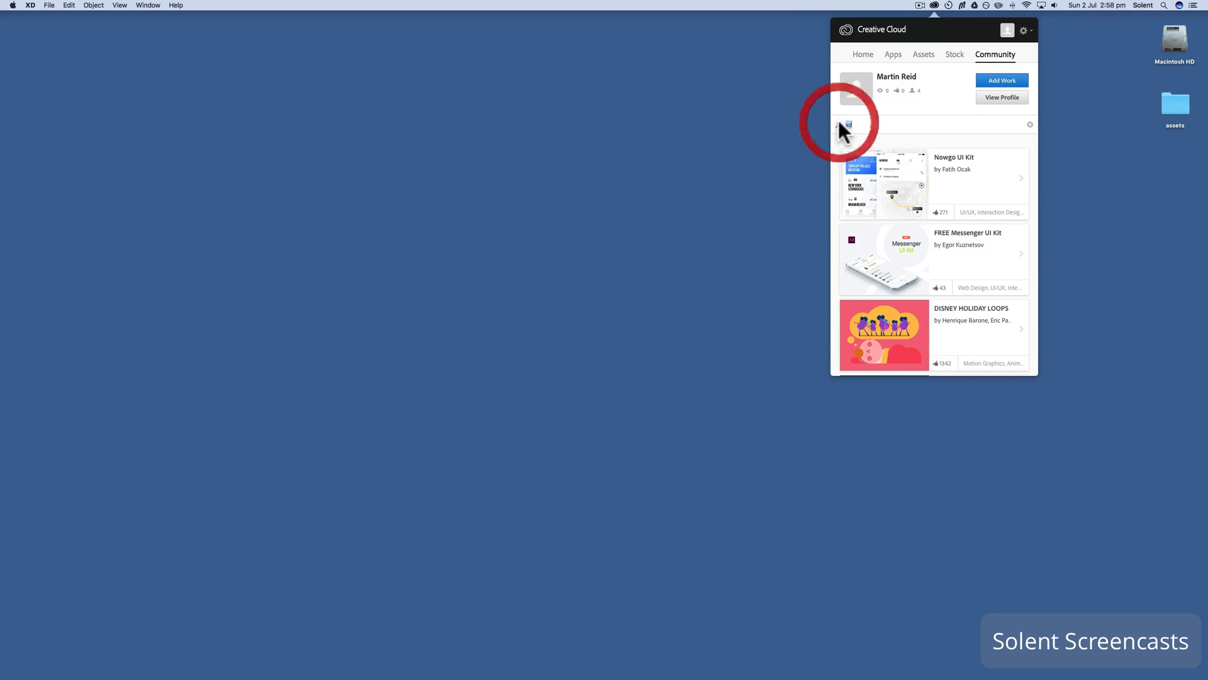
pyautogui.write('icon')
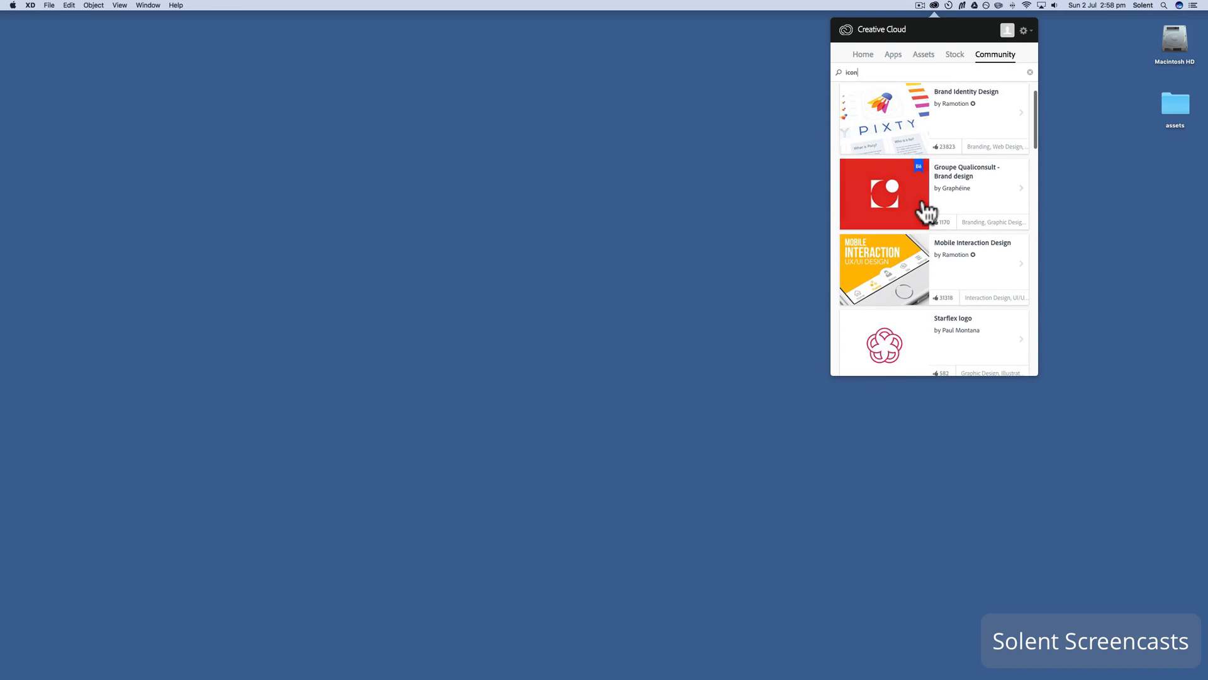
pyautogui.scroll(-3)
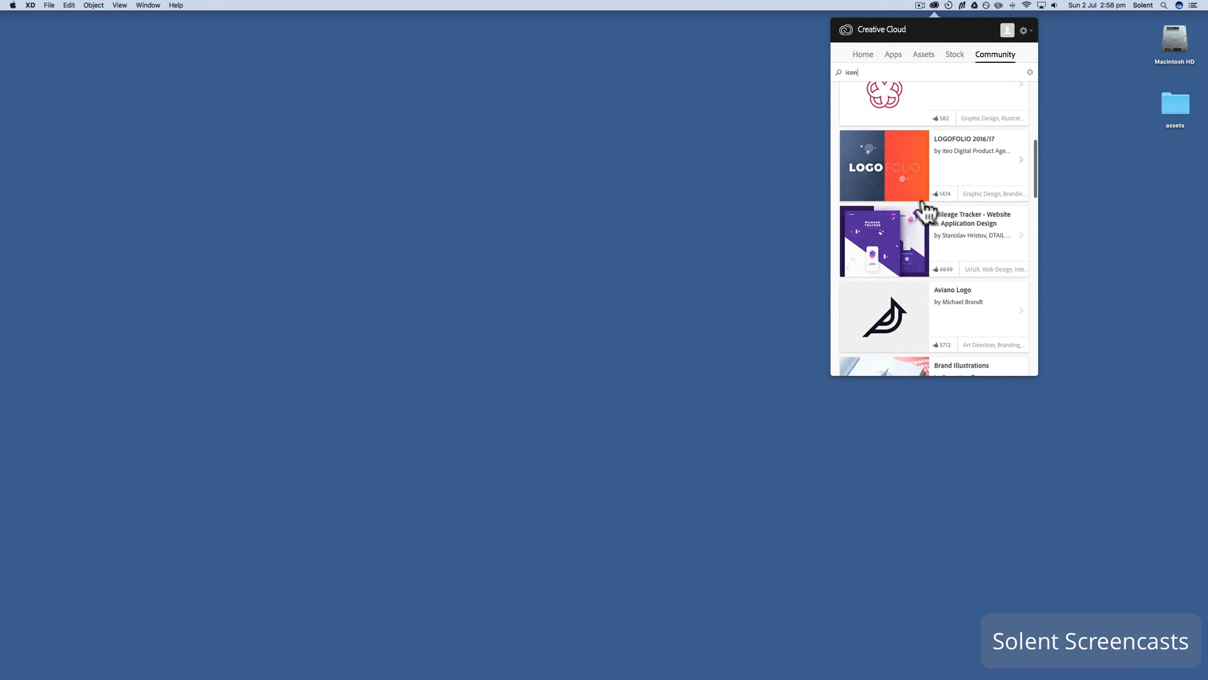
pyautogui.scroll(-3)
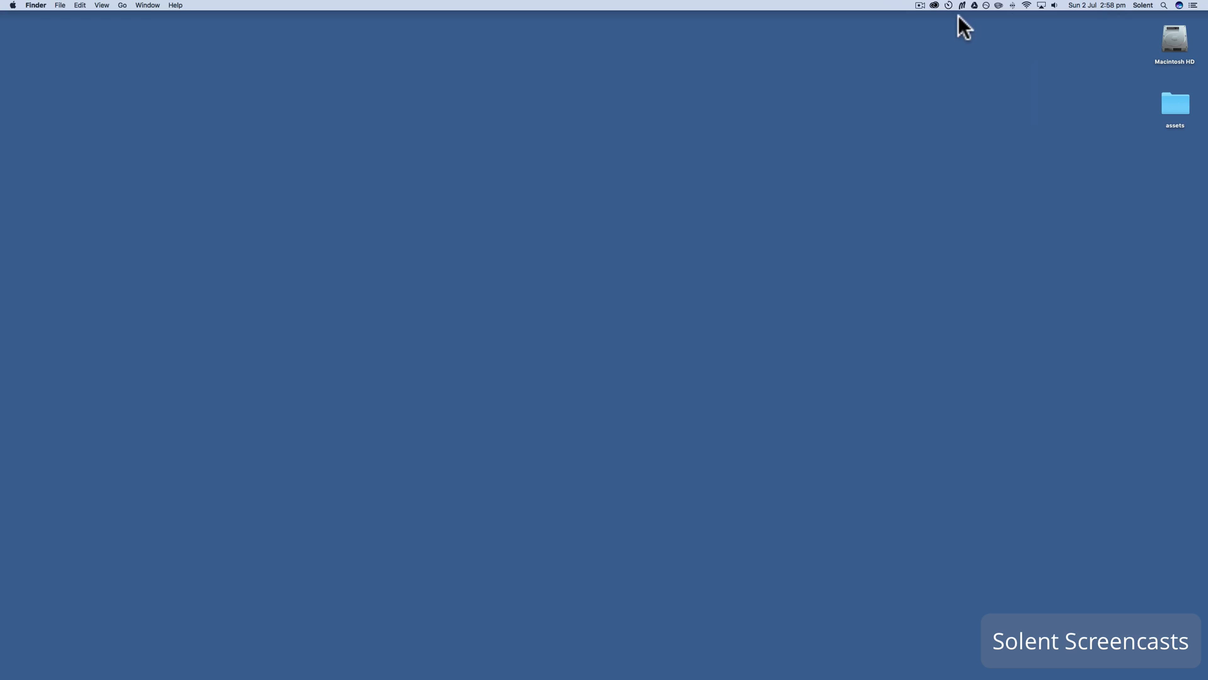
pyautogui.click(918, 5)
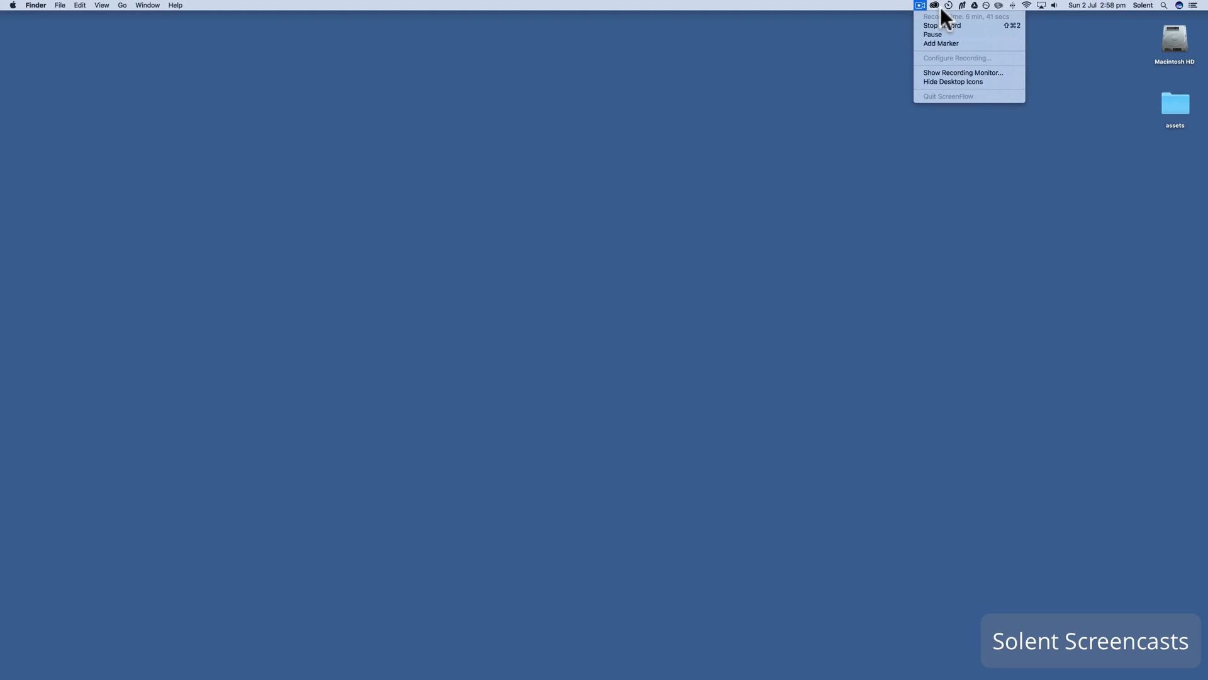
pyautogui.click(935, 5)
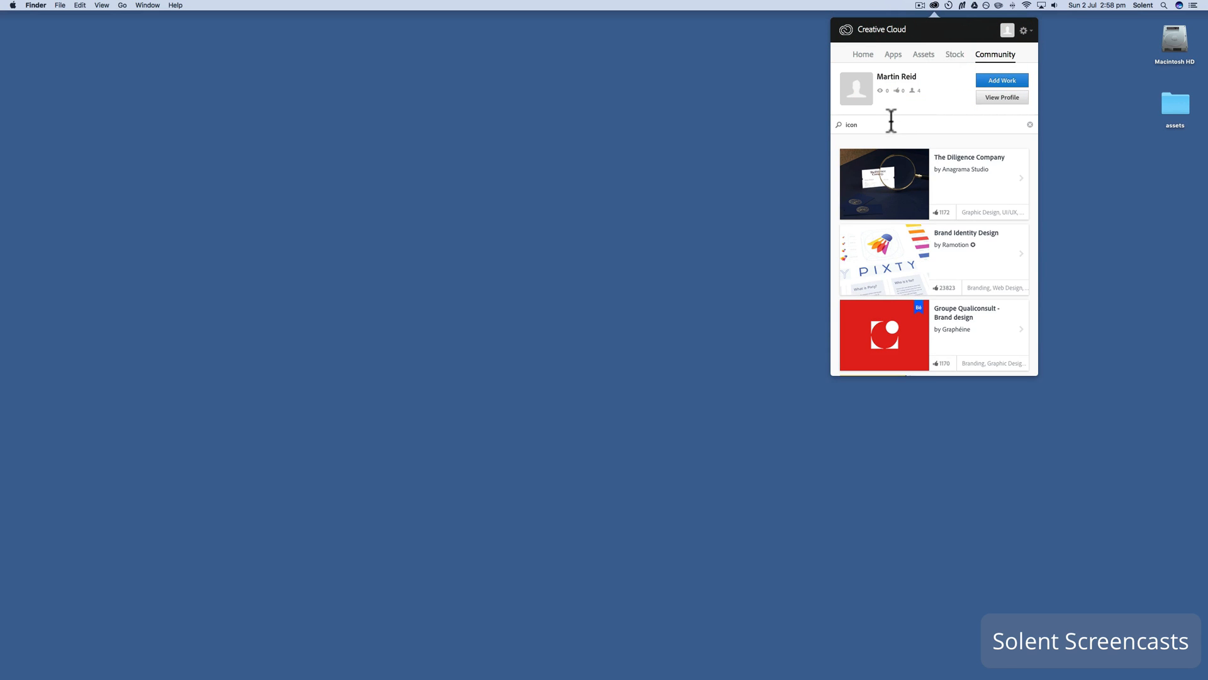
# - Replace the Community search term with 'xd' and browse results like Dreamy UI Kit for Adobe XD
pyautogui.doubleClick(851, 124)
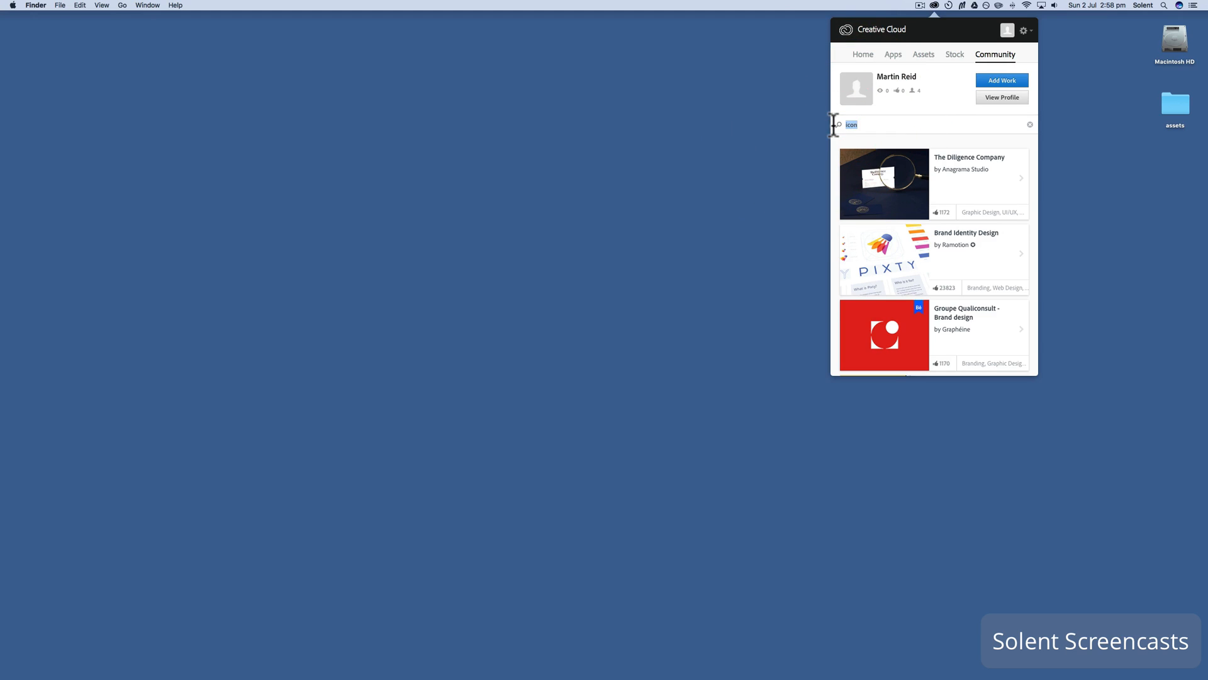
pyautogui.write('xd')
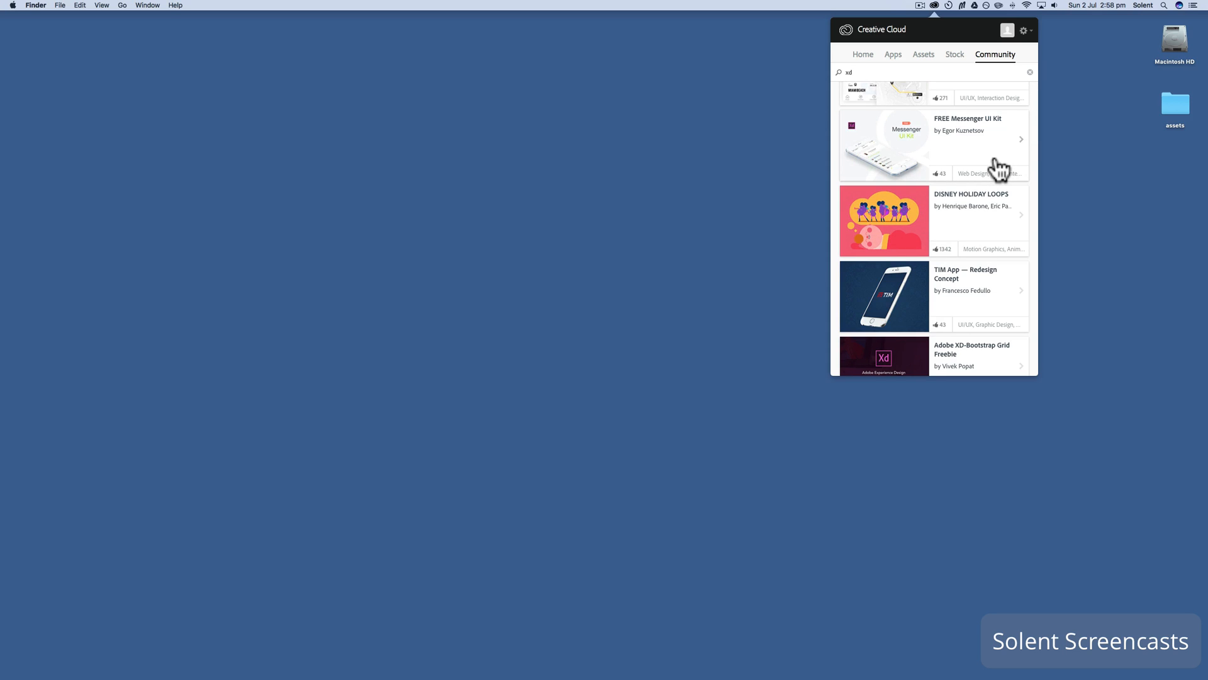
pyautogui.scroll(-3)
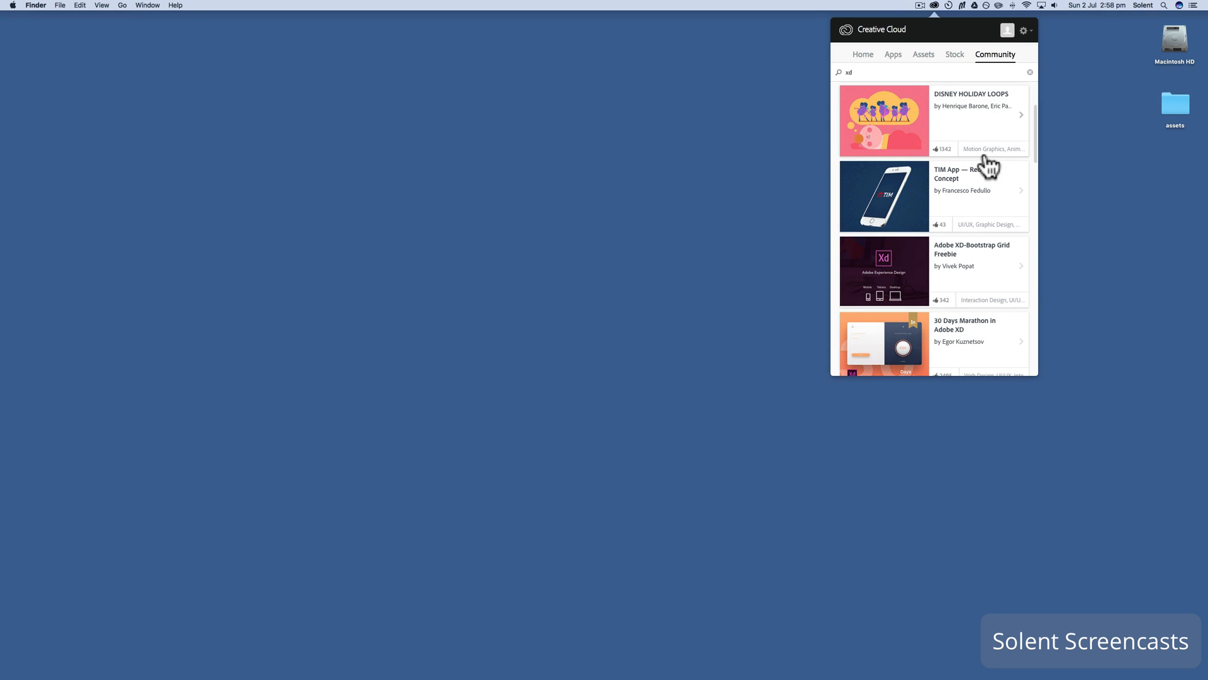
pyautogui.scroll(-3)
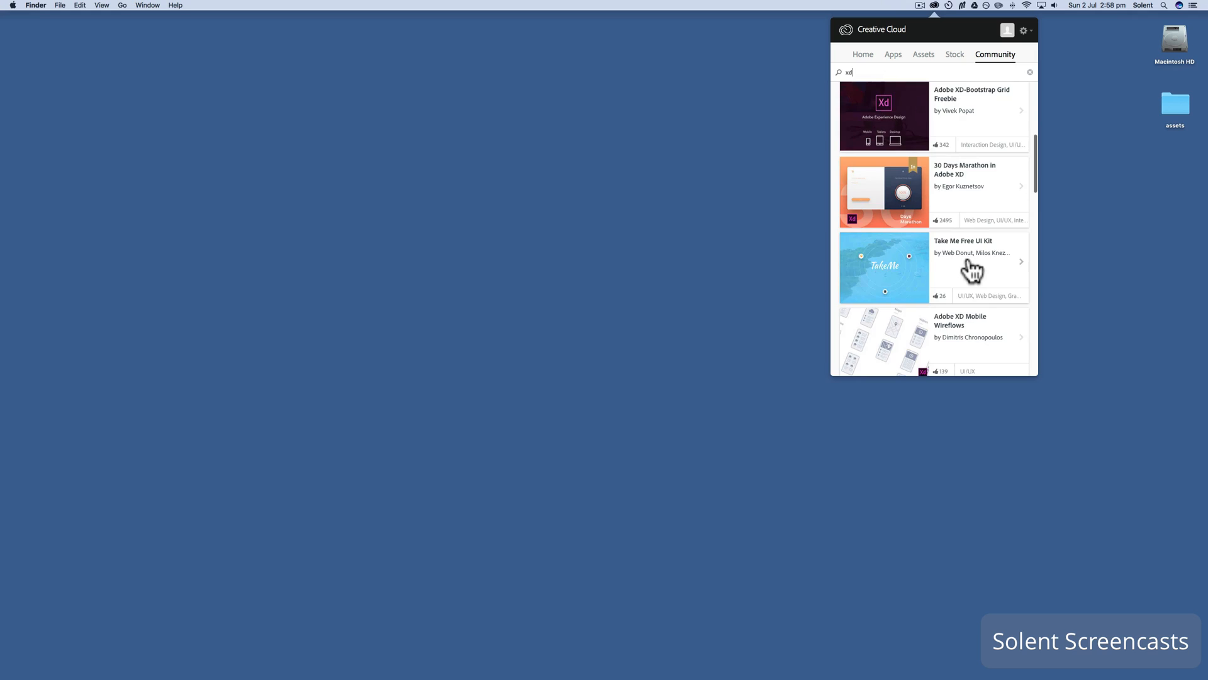
pyautogui.scroll(-3)
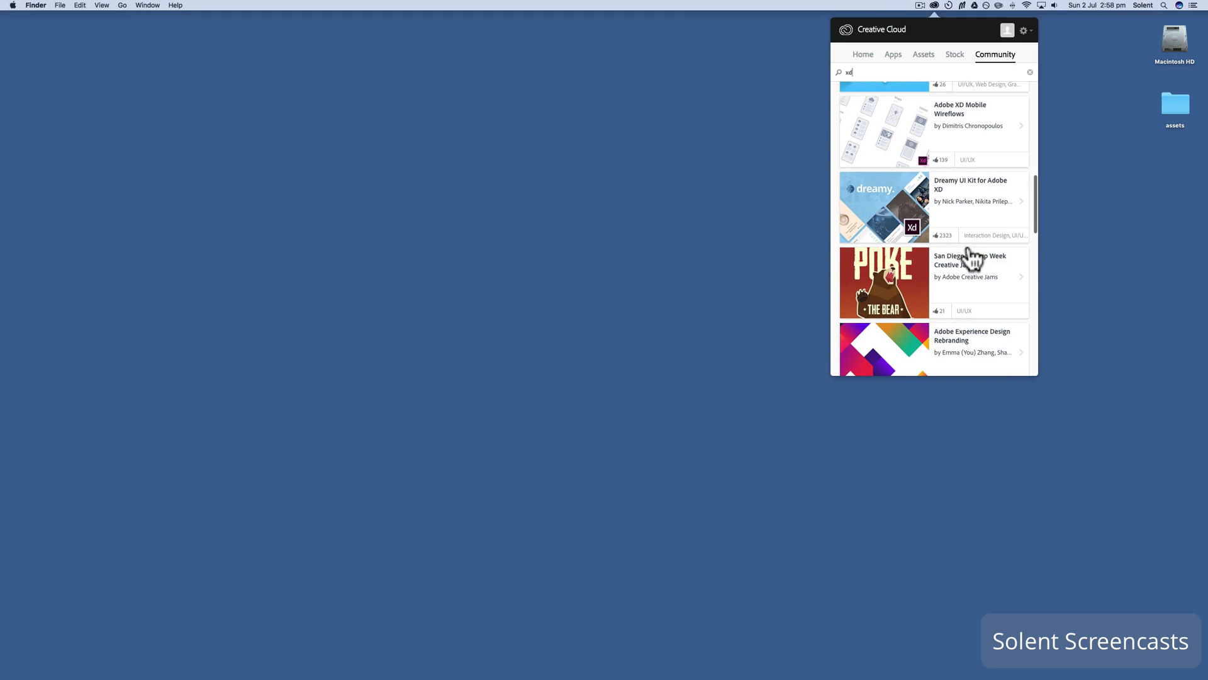
pyautogui.moveTo(974, 200)
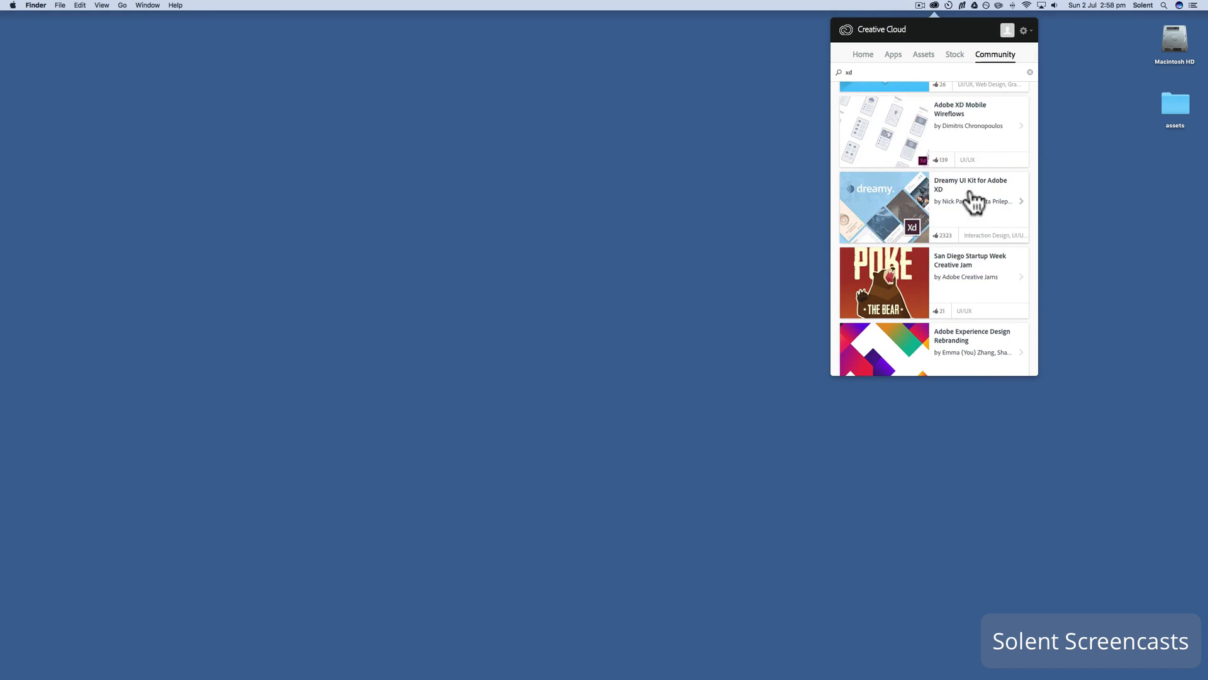
# - View the Dreamy UI Kit for Adobe XD project on Behance with its preview image enlarged
pyautogui.click(969, 184)
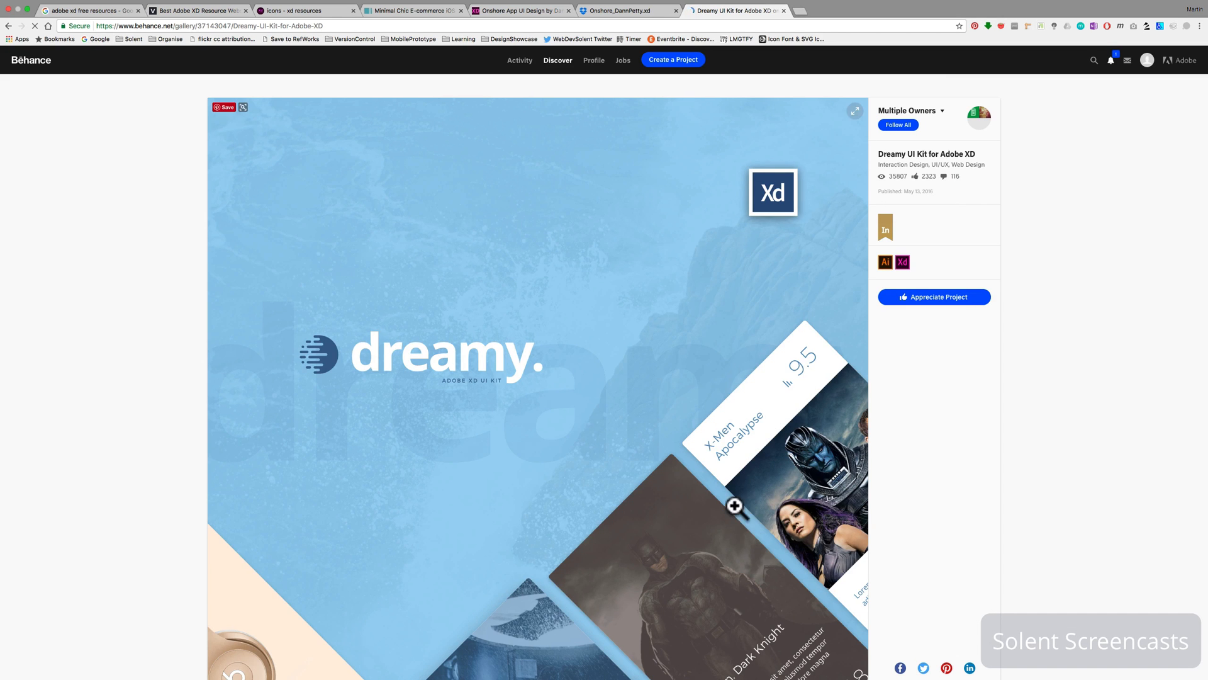
pyautogui.scroll(-3)
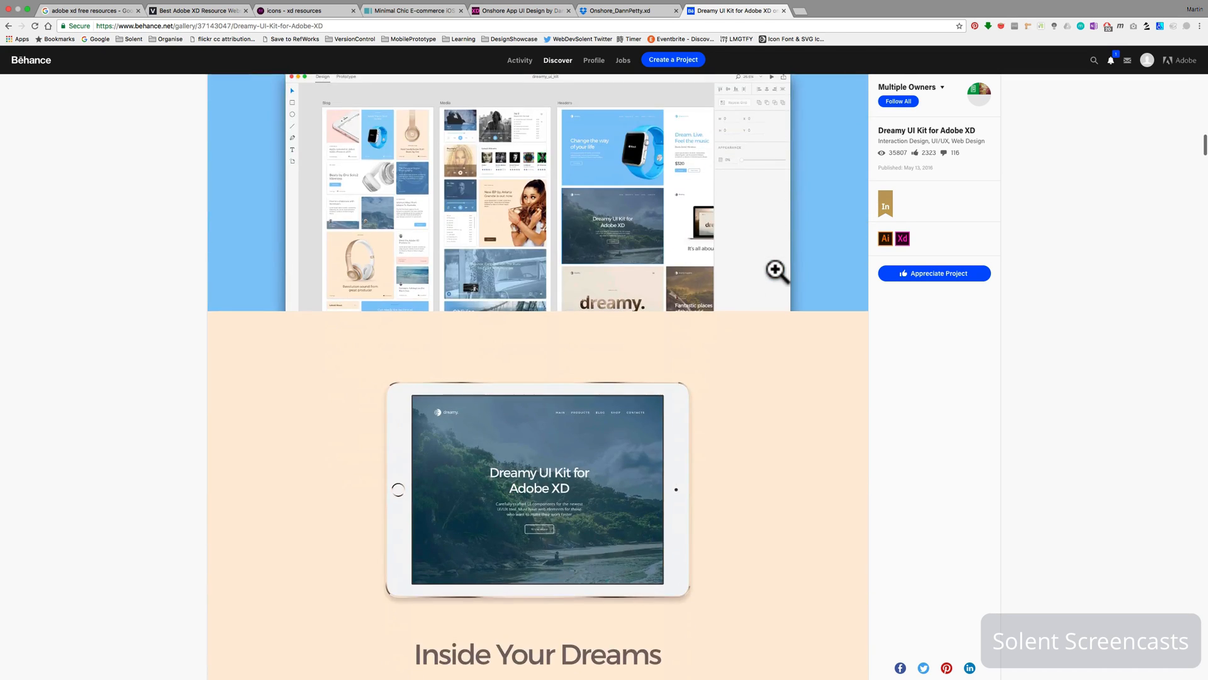
pyautogui.click(775, 269)
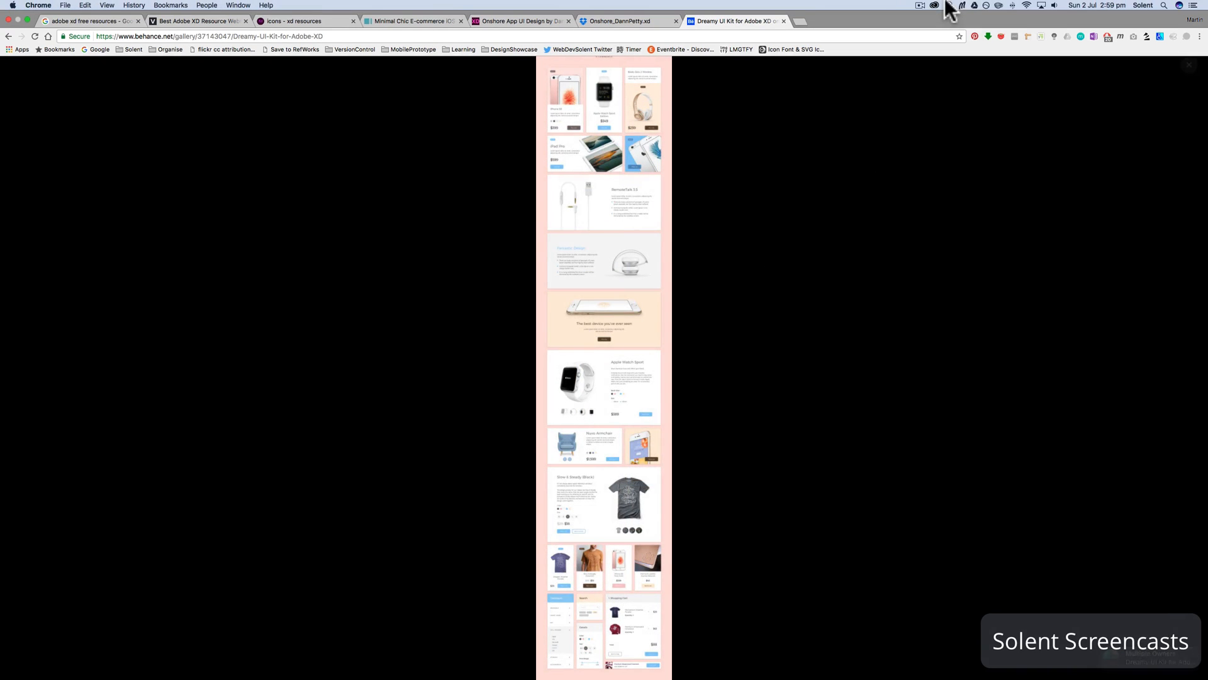
# - From the Creative Cloud 'xd' results, view Serge Vasil's Introducing Adobe XD project on Behance
pyautogui.click(932, 5)
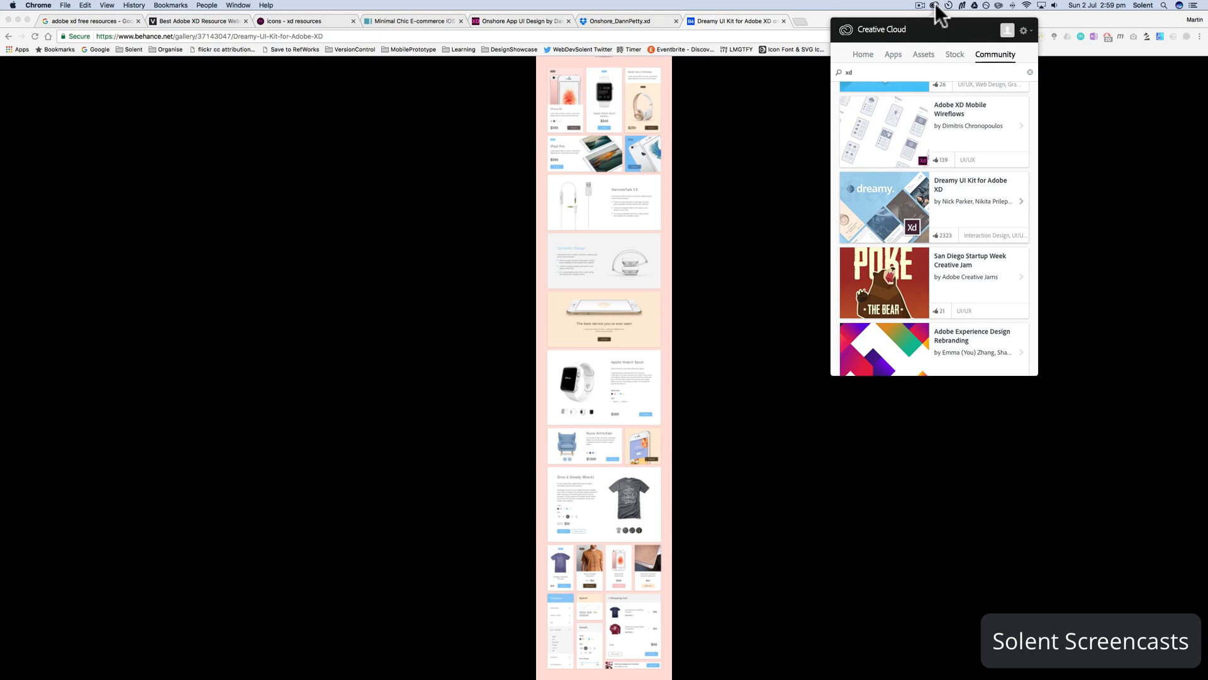
pyautogui.scroll(-3)
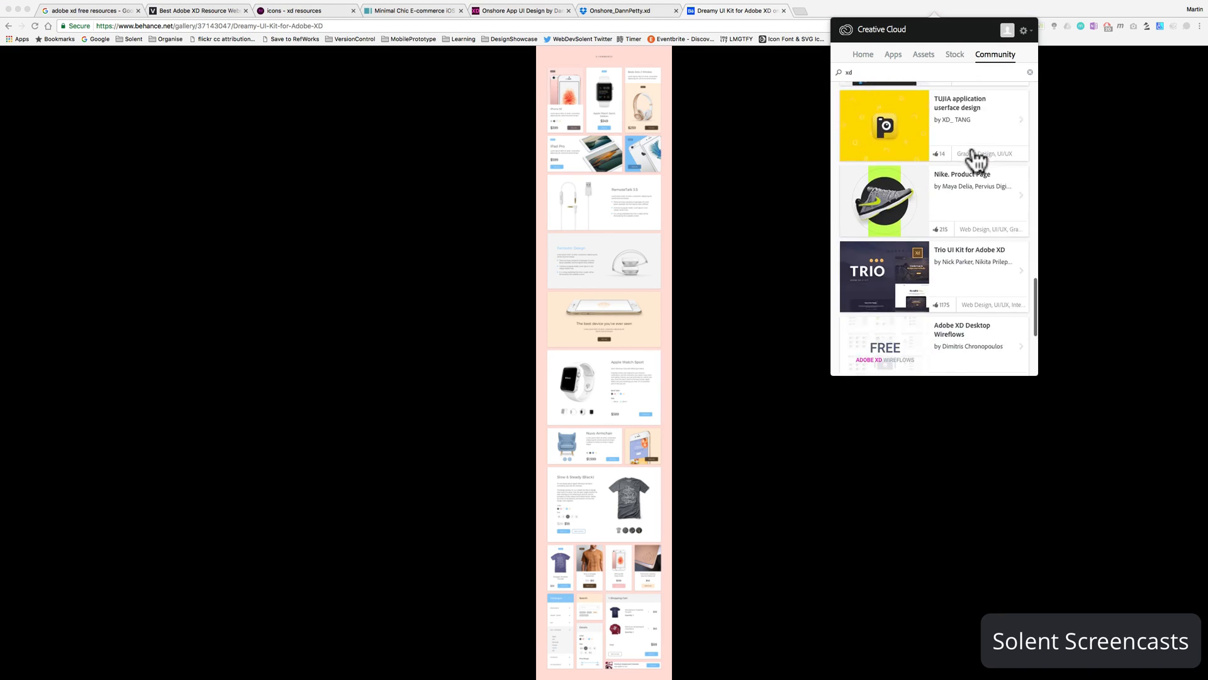
pyautogui.scroll(-3)
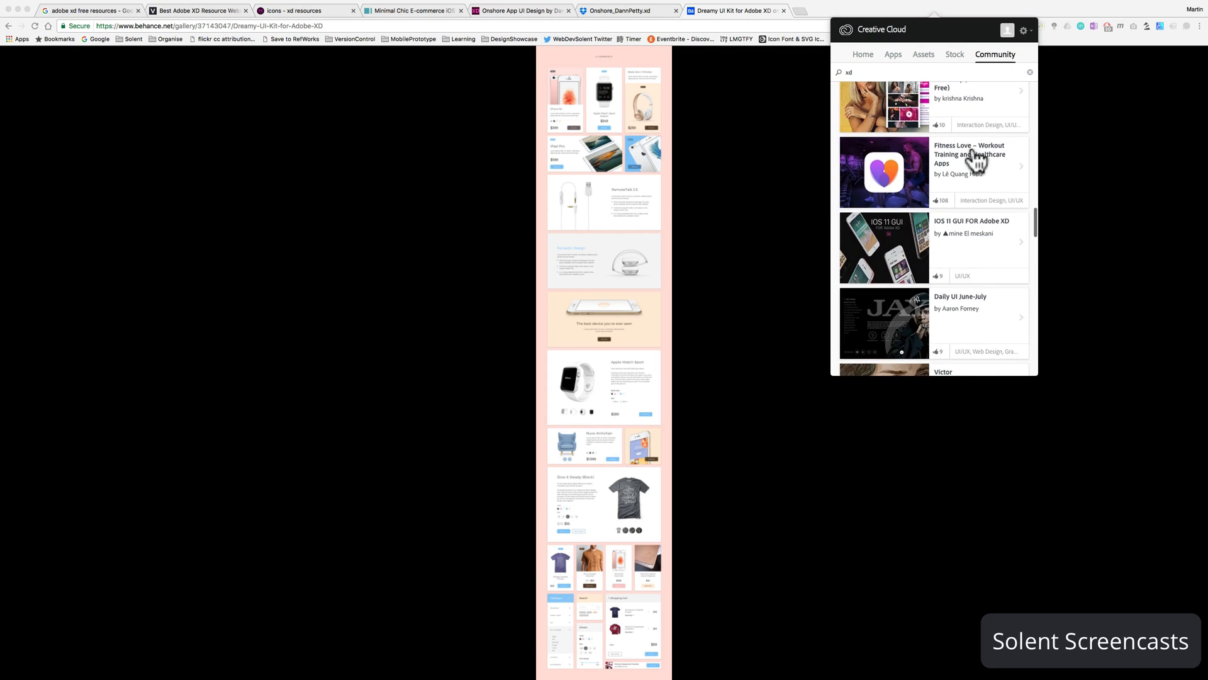
pyautogui.scroll(-3)
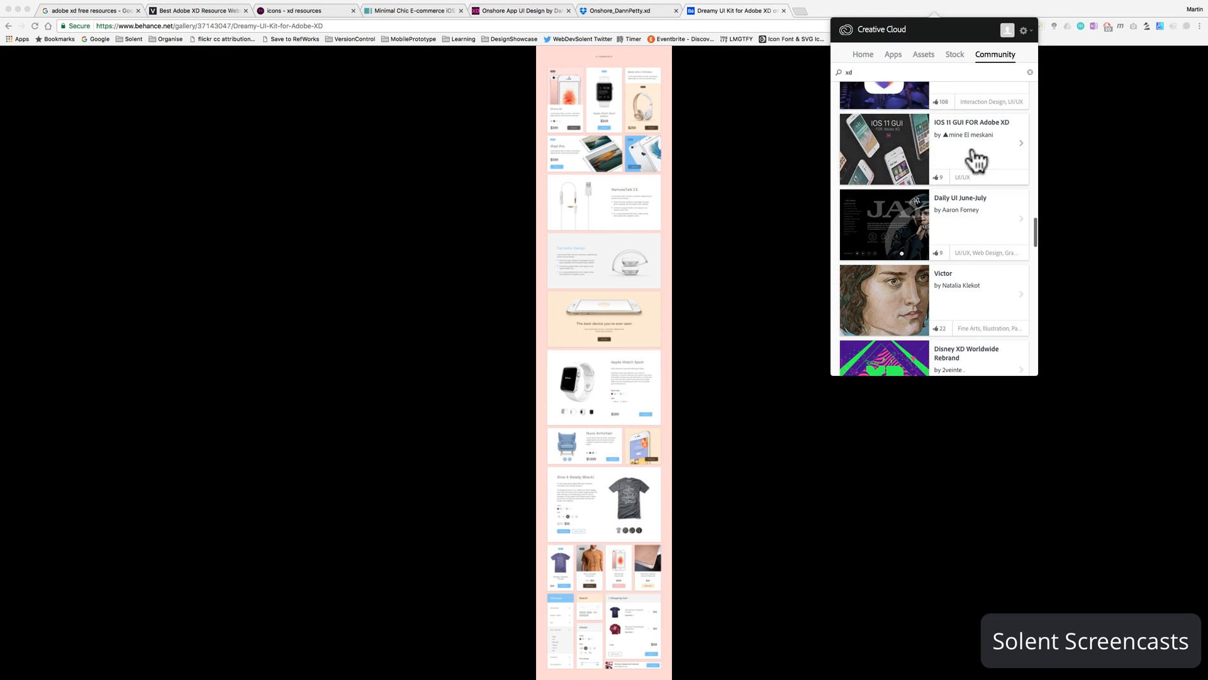
pyautogui.scroll(-3)
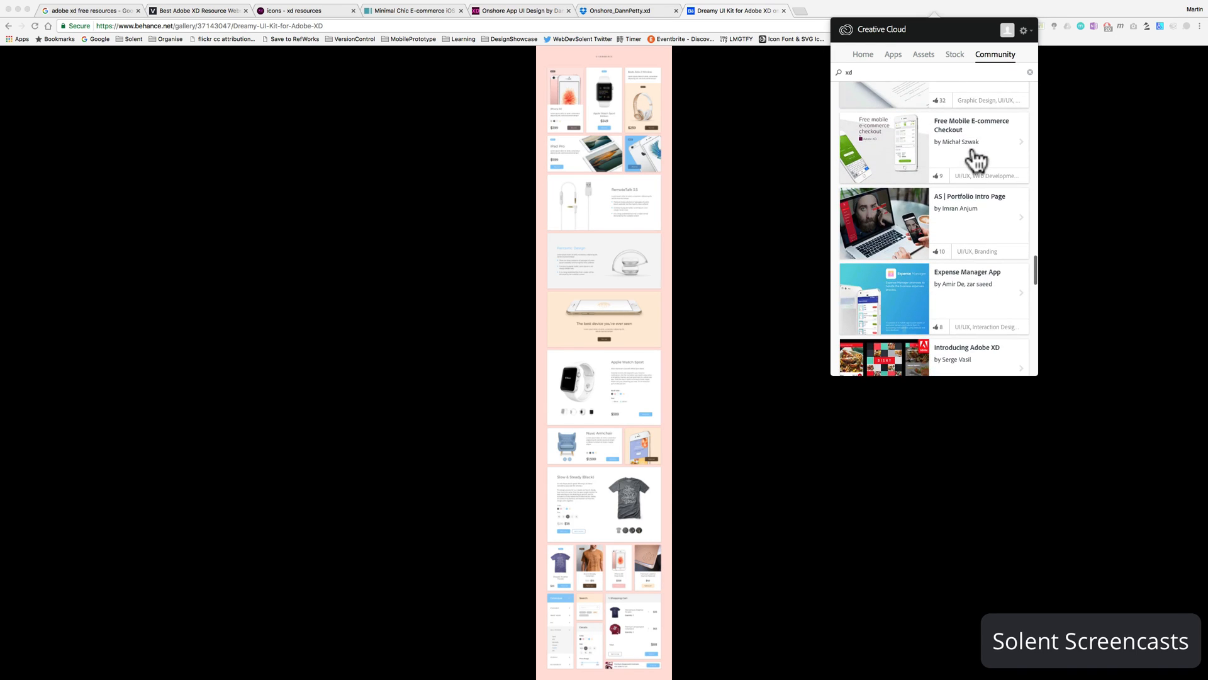
pyautogui.scroll(-3)
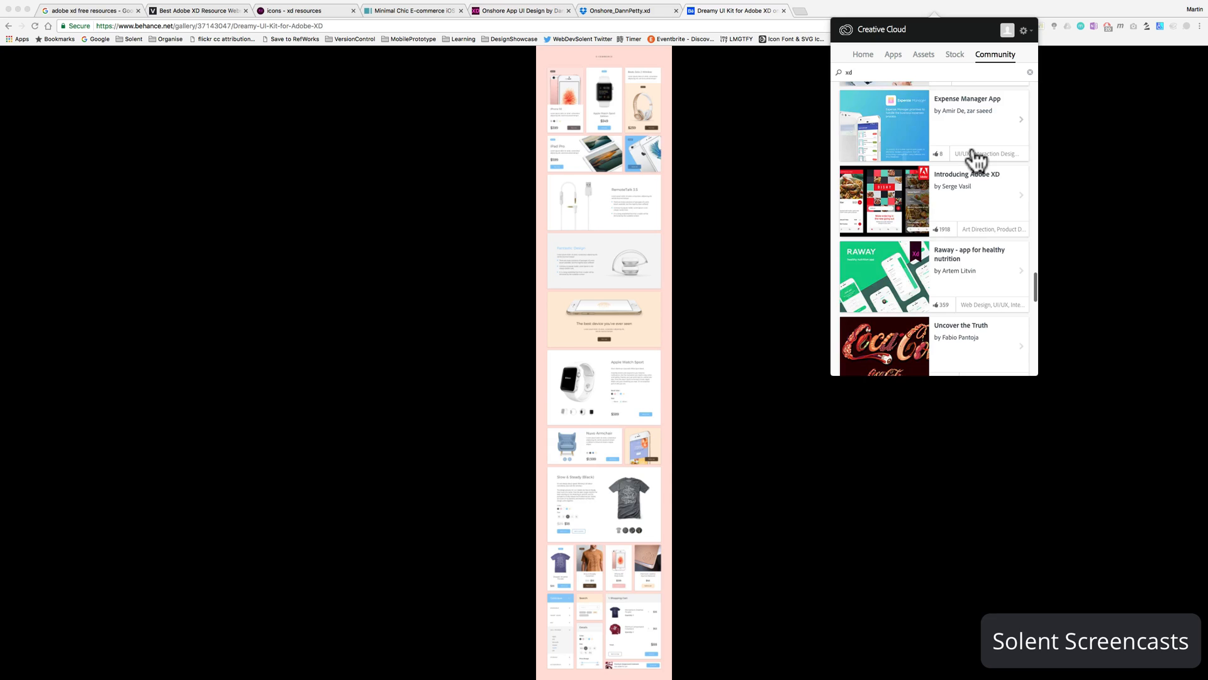
pyautogui.click(966, 174)
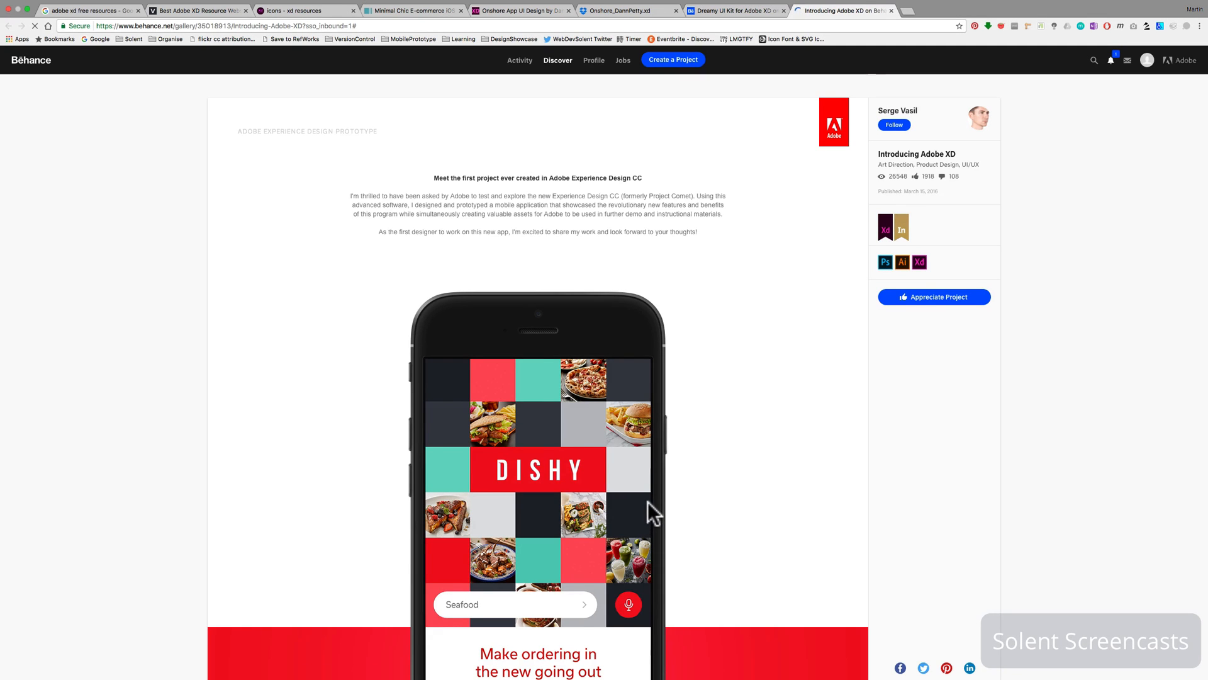